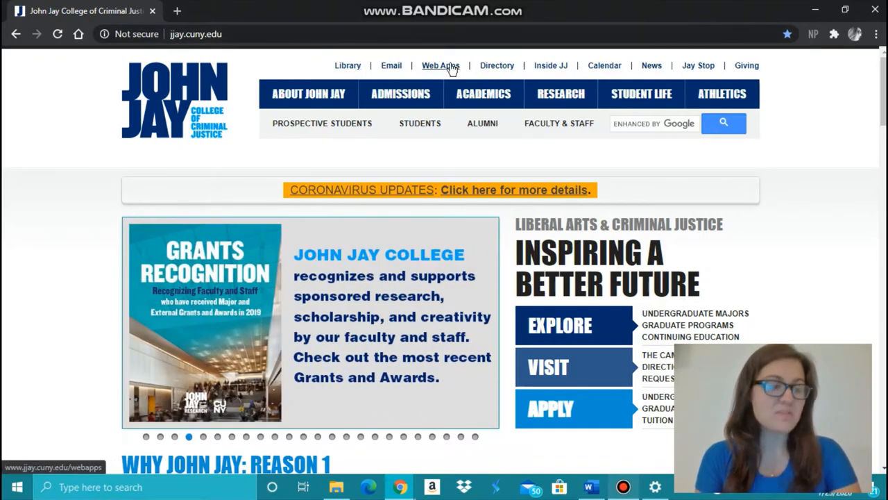
Step: Navigate from the John Jay site through Web Apps and Blackboard to the CUNY login page
left_click(439, 65)
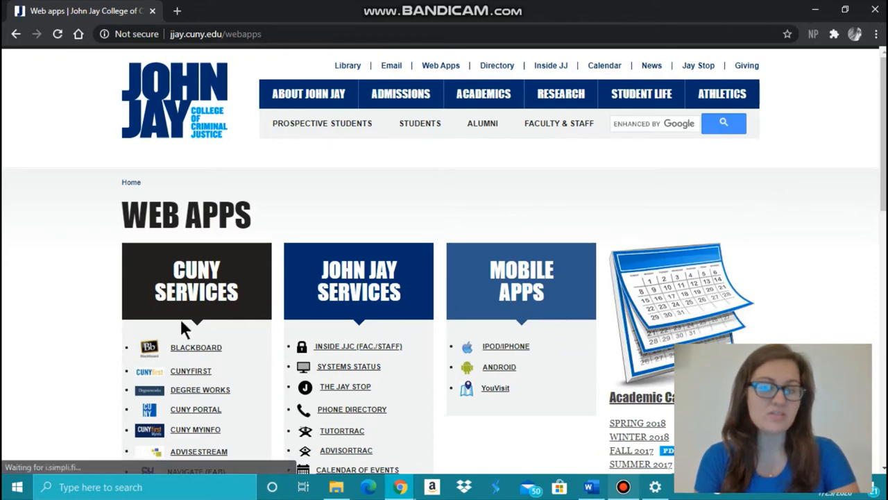
left_click(196, 347)
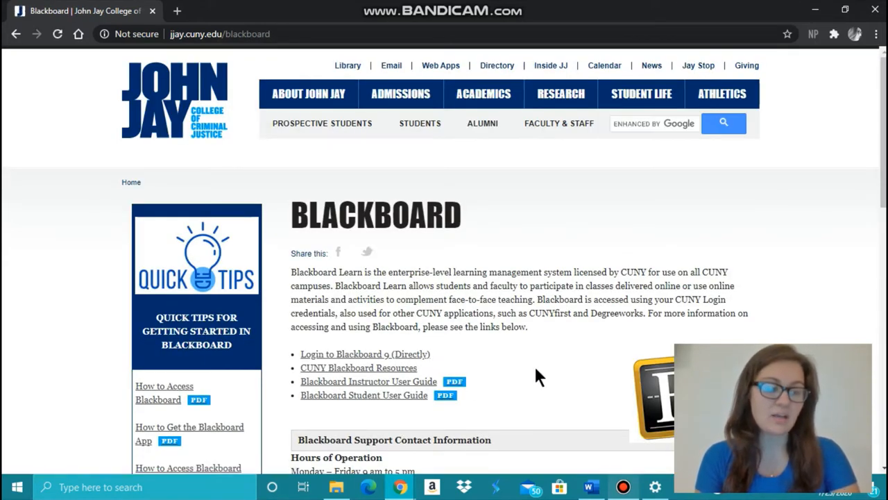
left_click(362, 354)
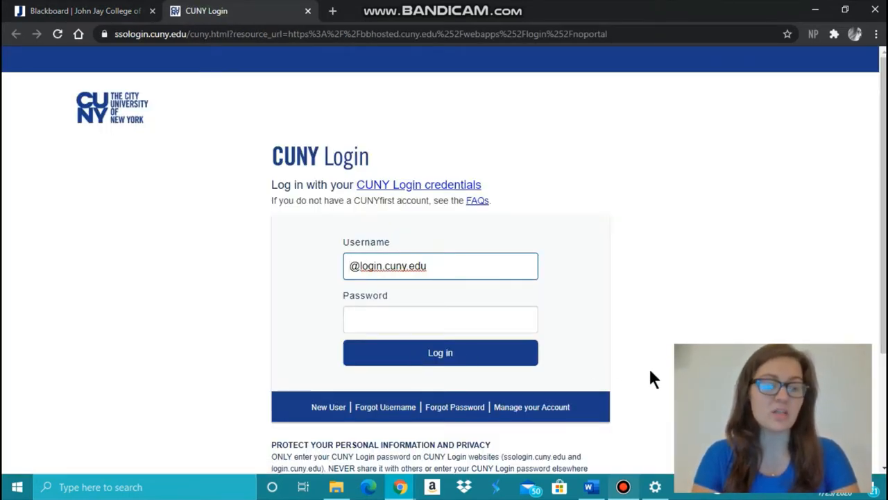
type("Jenna.Kante")
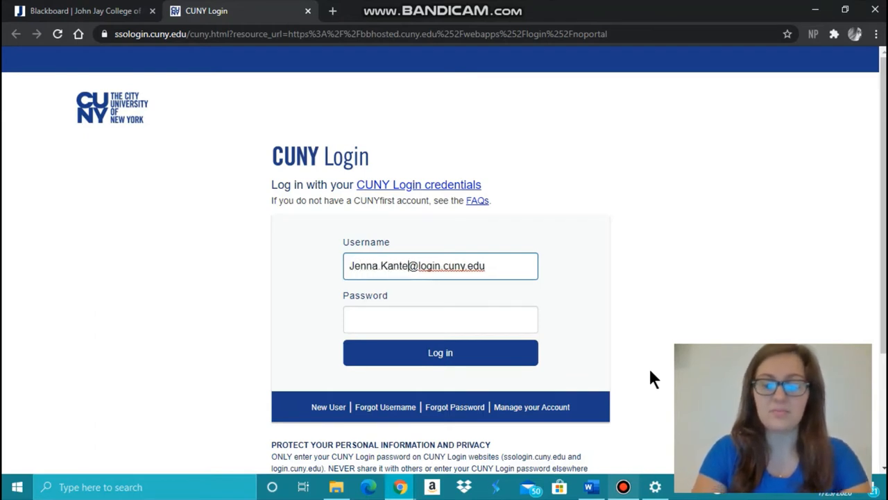
type("••••")
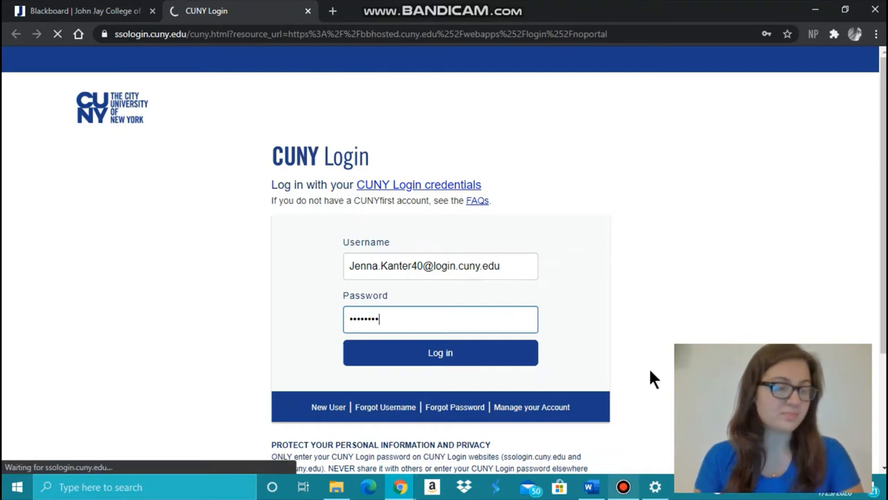
left_click(439, 352)
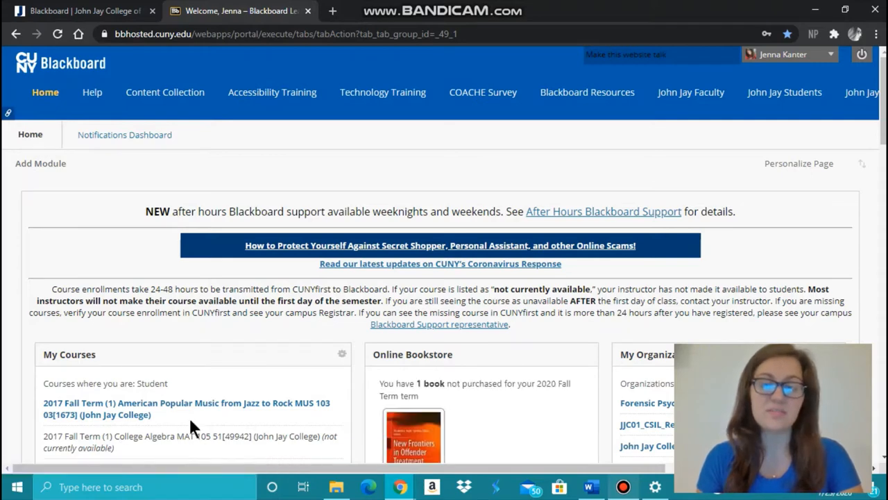
scroll("down", 3)
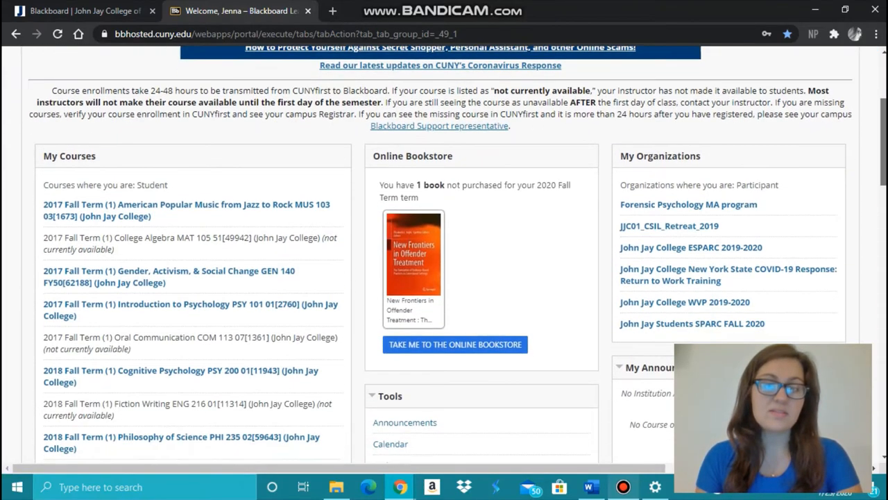
scroll("down", 3)
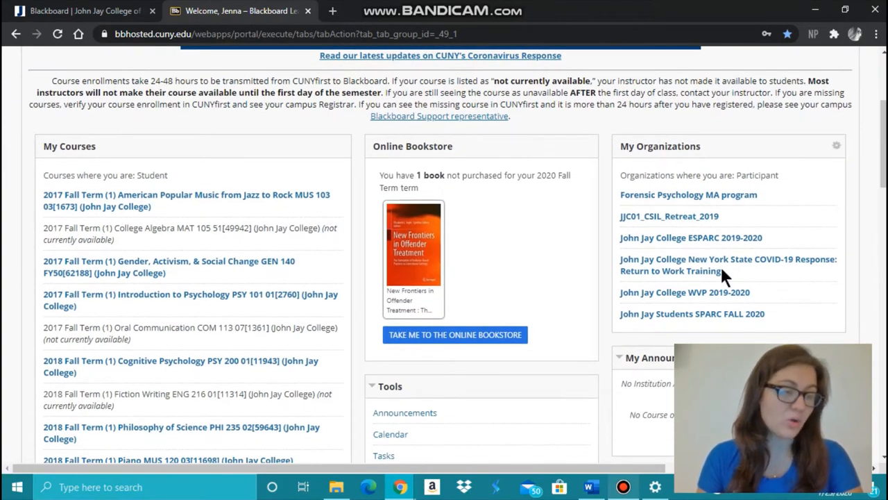
scroll("down", 3)
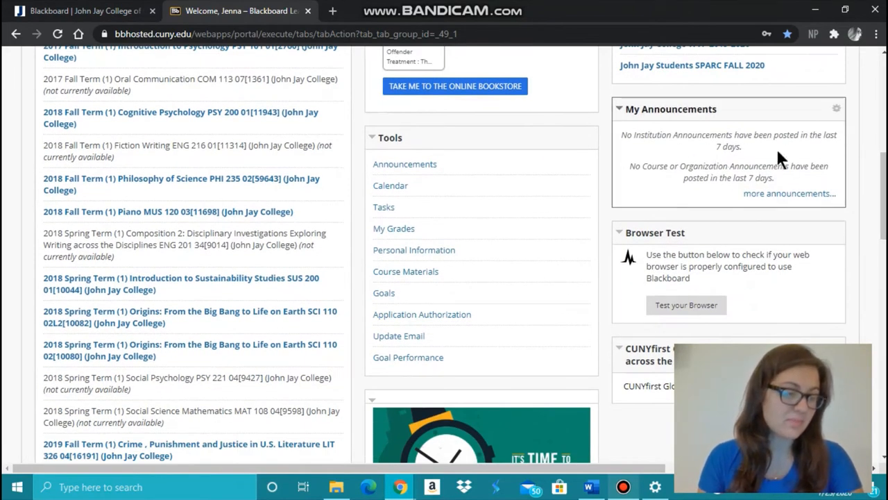
mouse_move(755, 228)
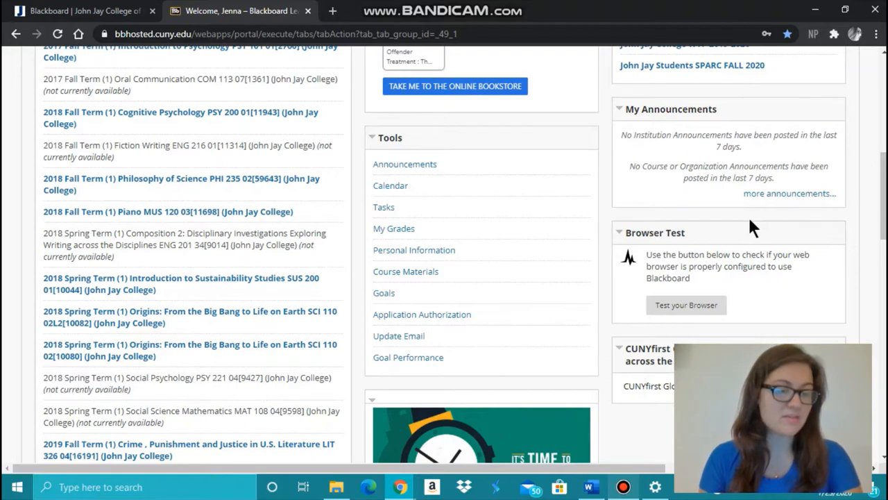
scroll("up", 3)
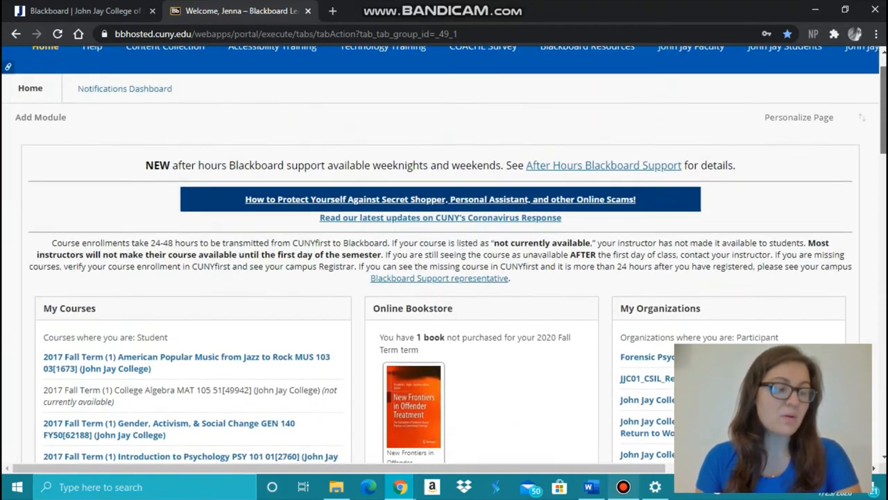
scroll("down", 3)
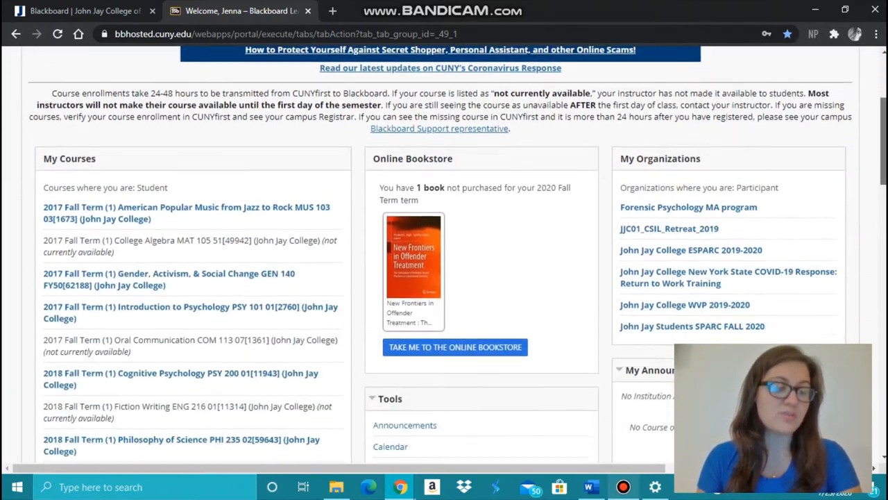
scroll("down", 3)
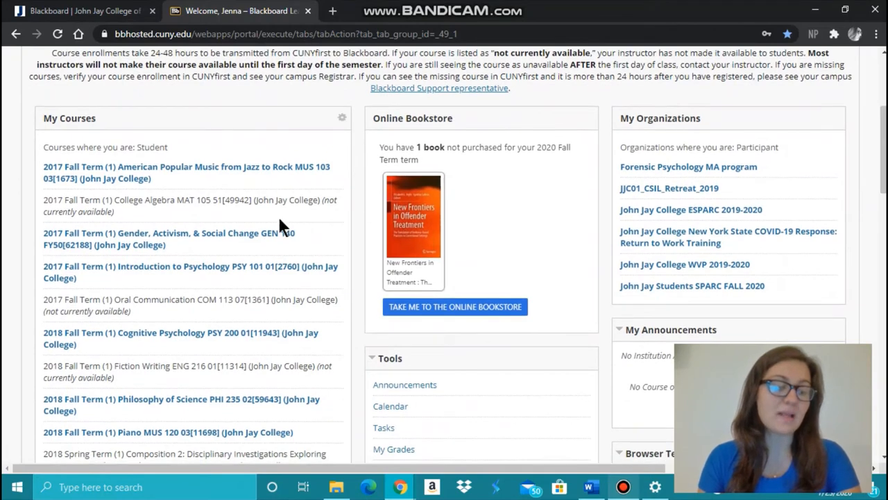
mouse_move(257, 206)
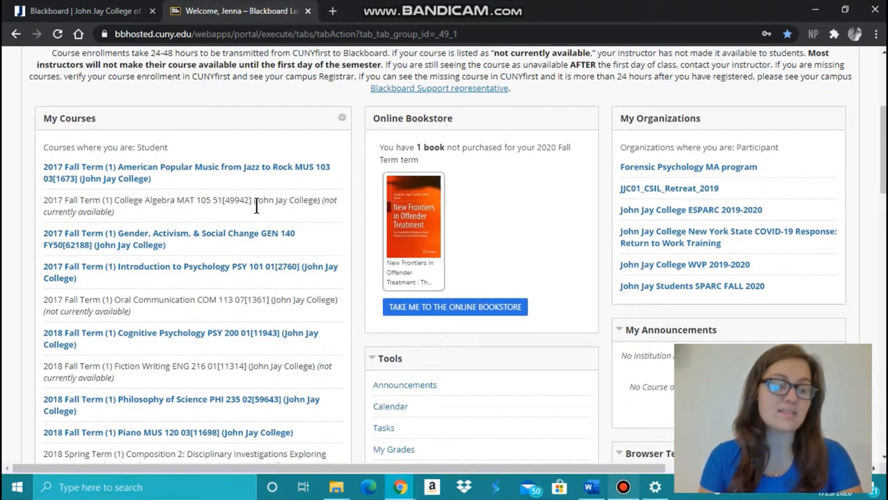
mouse_move(164, 239)
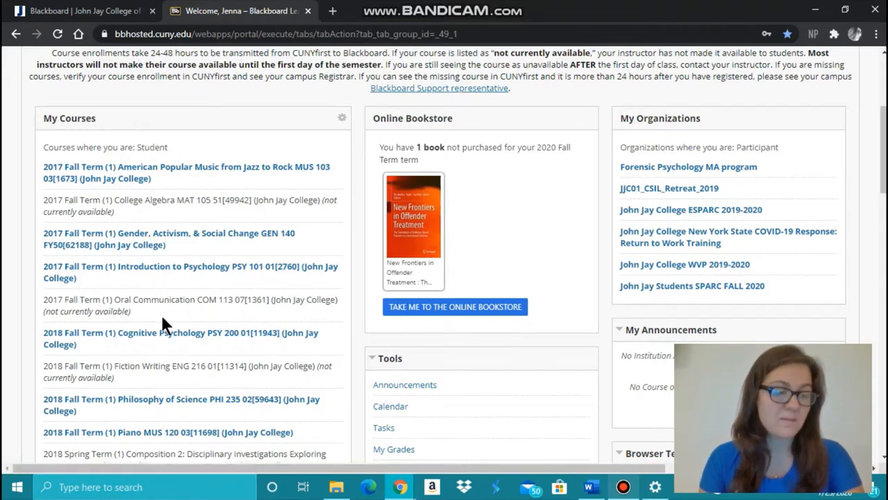
mouse_move(480, 220)
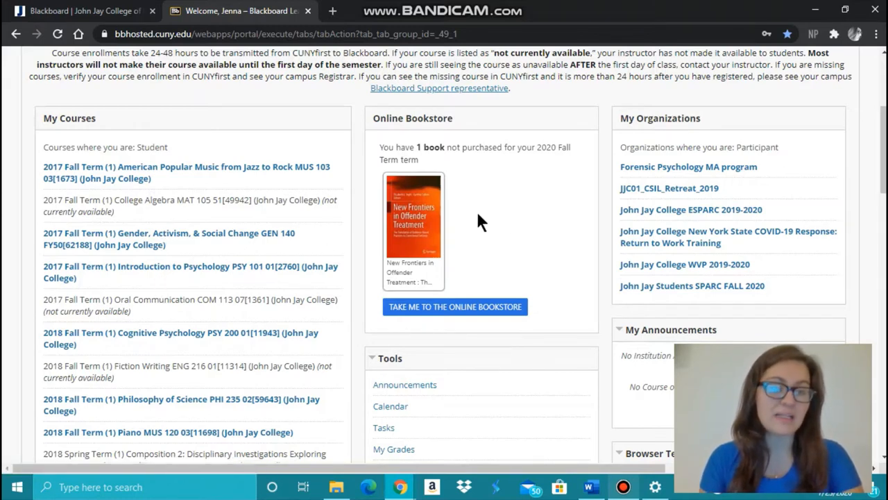
Step: Go to the John Jay Online Bookstore from Blackboard and sign in as Jenna
left_click(455, 306)
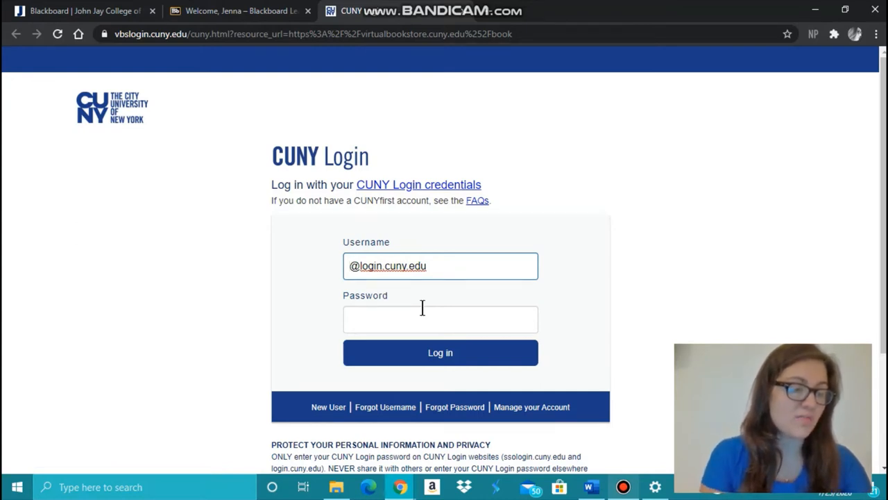
mouse_move(371, 331)
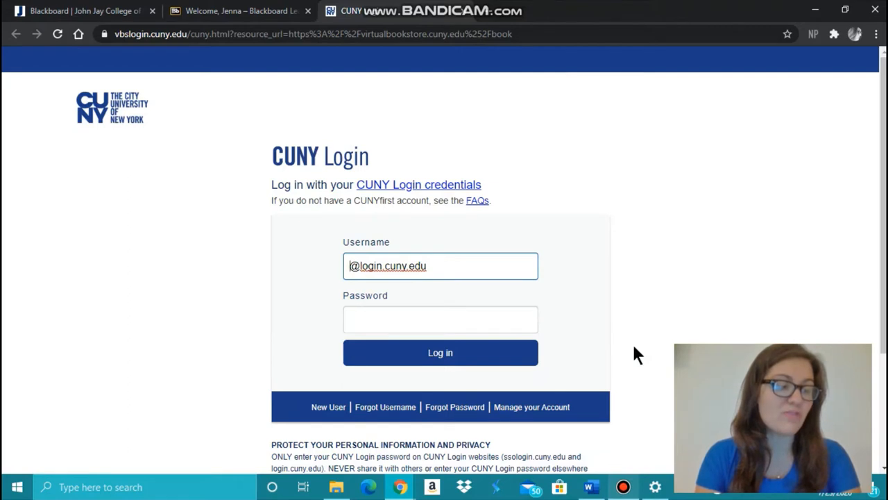
type("Jenna.Kanter40")
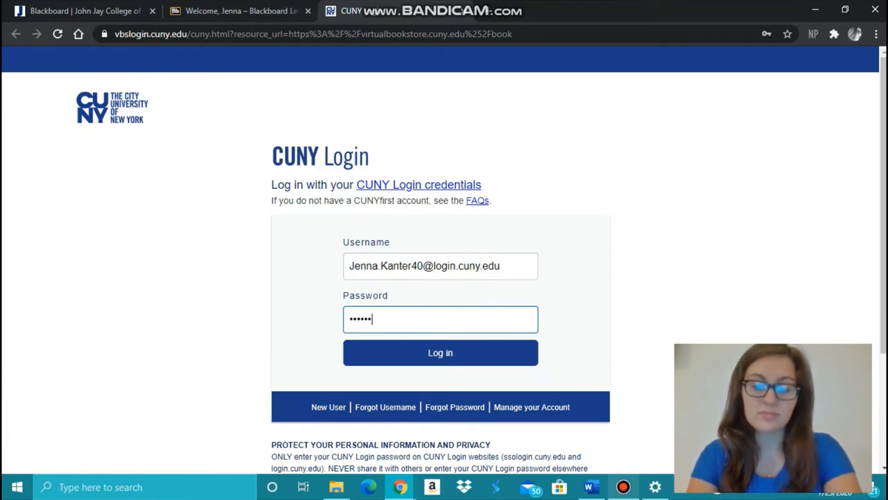
left_click(440, 352)
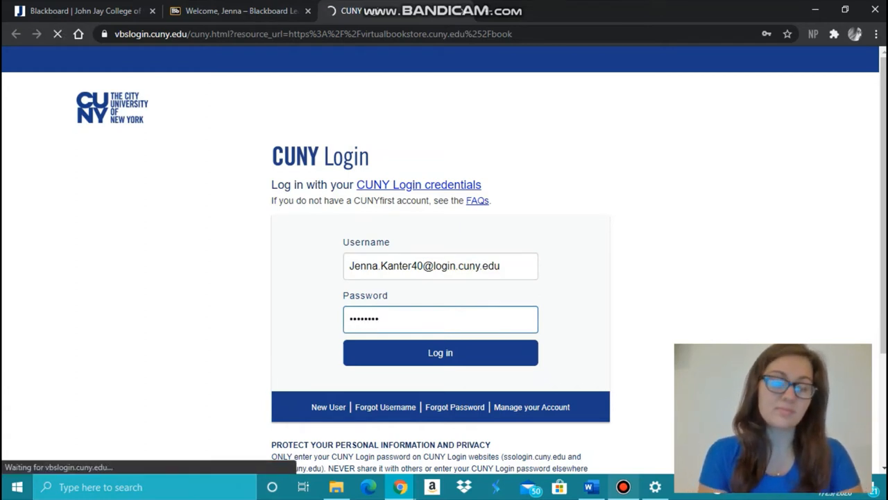
left_click(440, 352)
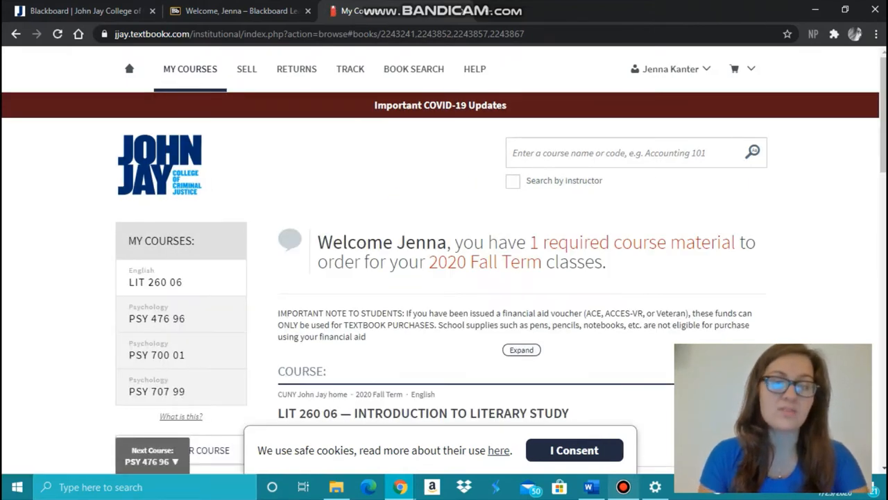
Step: Add the required PSY 707 New Frontiers in Offender Treatment book ($151.86) to the cart and start checkout
scroll("down", 3)
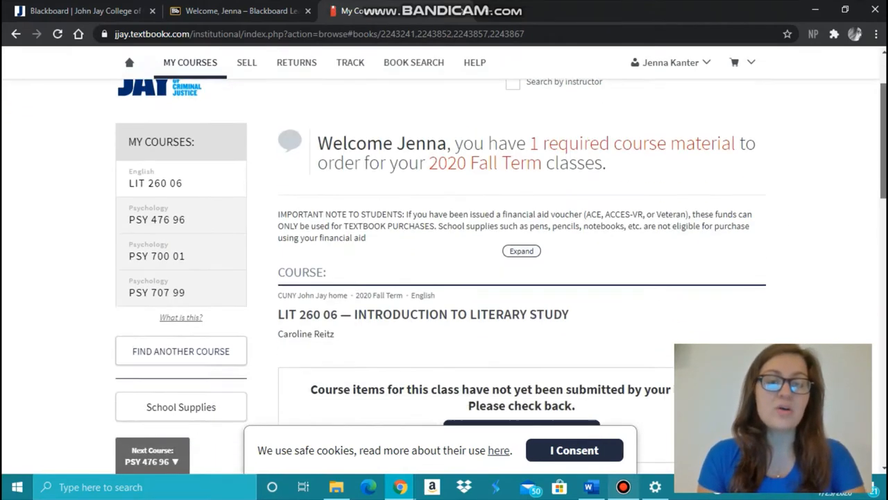
scroll("down", 3)
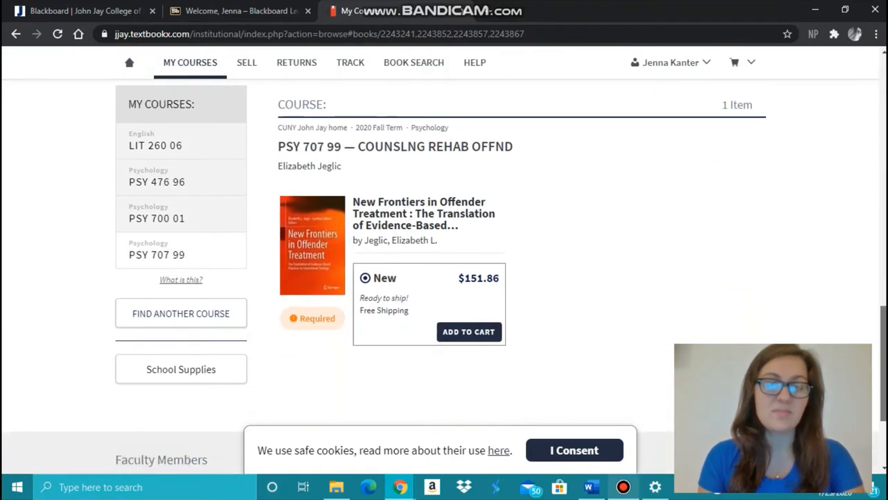
left_click(469, 332)
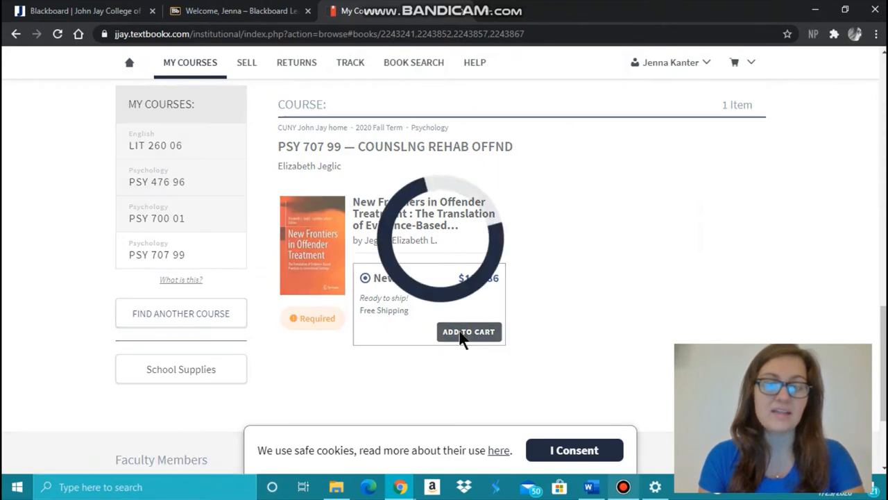
left_click(469, 332)
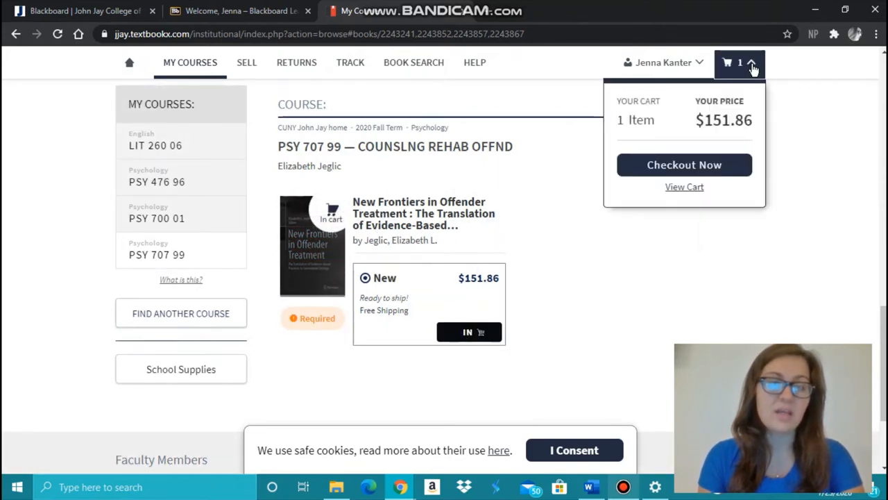
left_click(684, 164)
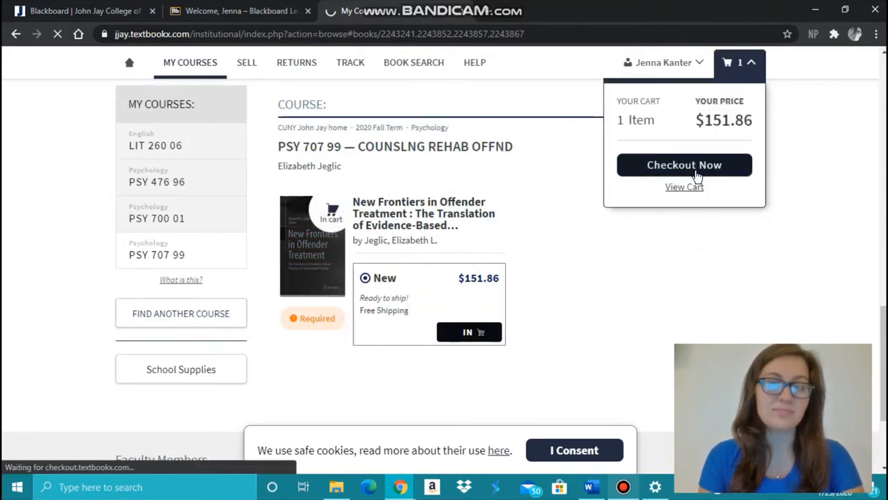
Step: Return to Blackboard and view the Update Email form under Tools, focusing the new email field
left_click(229, 12)
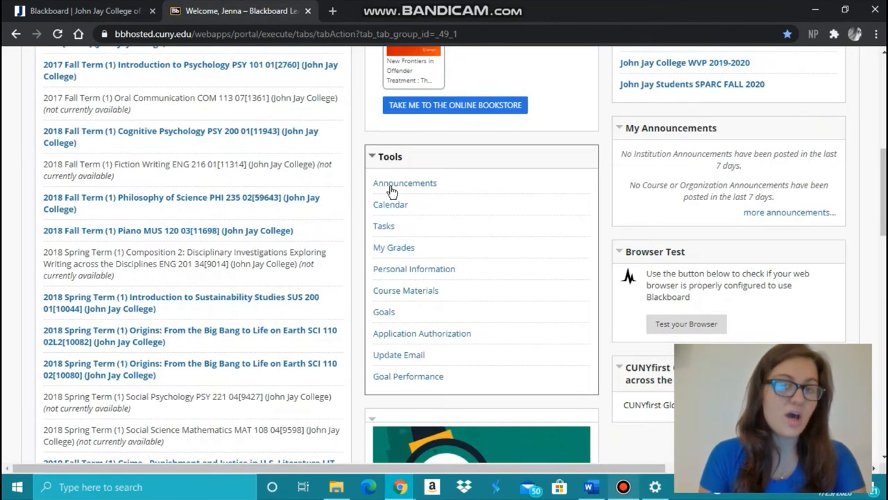
mouse_move(408, 284)
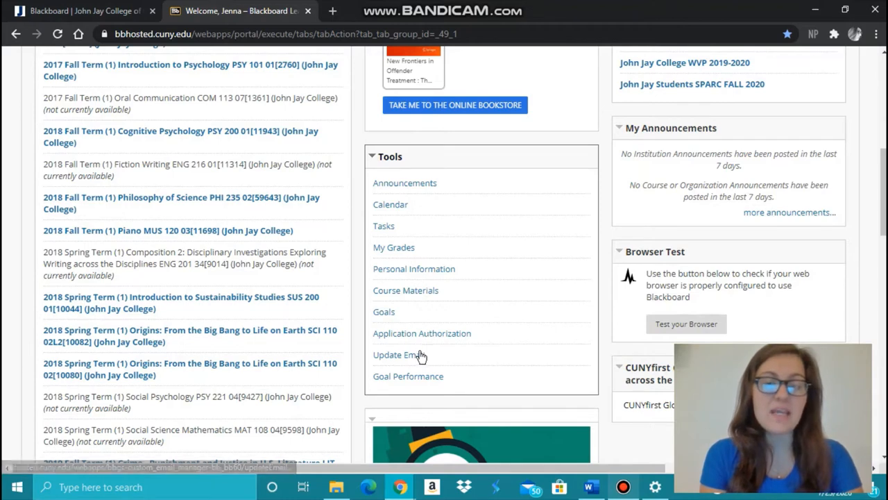
left_click(399, 355)
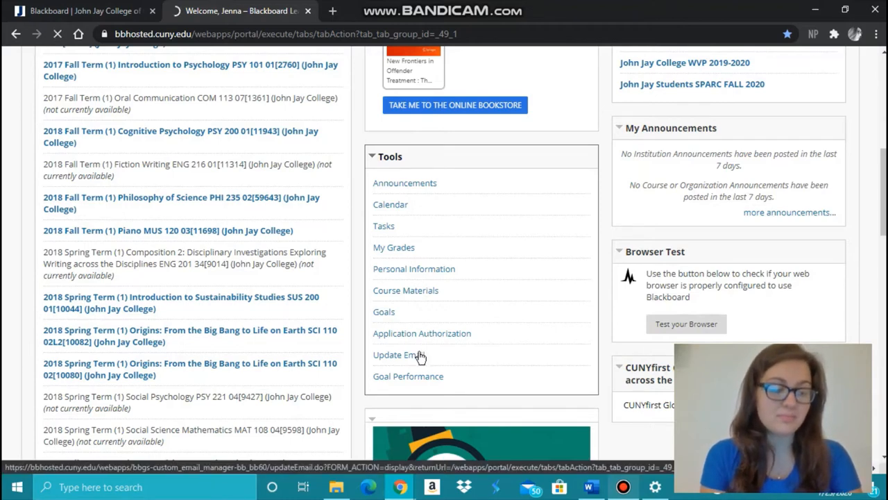
left_click(402, 355)
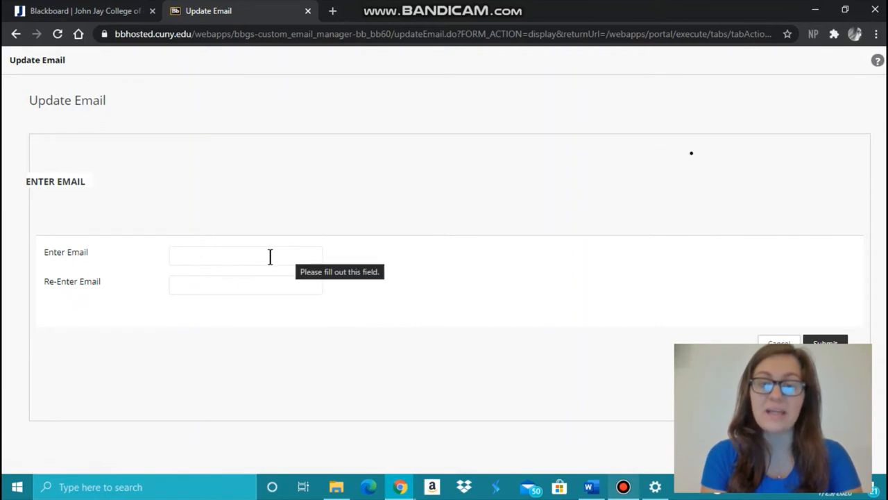
left_click(245, 285)
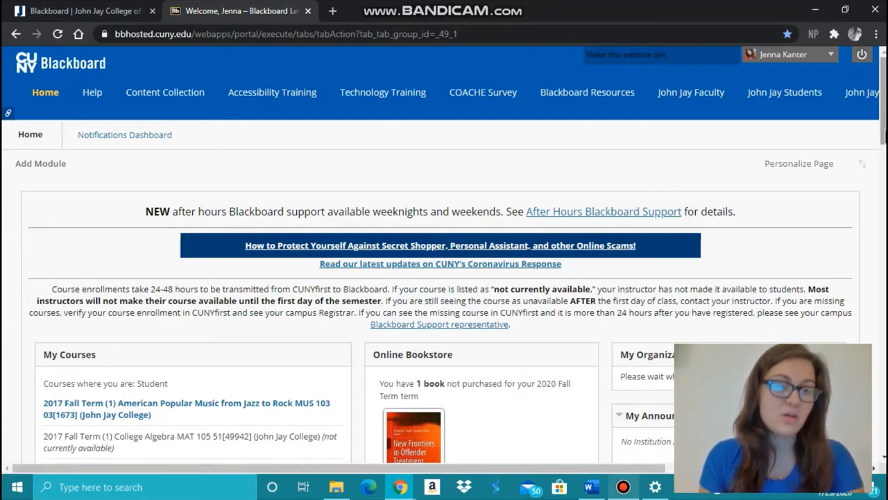
scroll("down", 3)
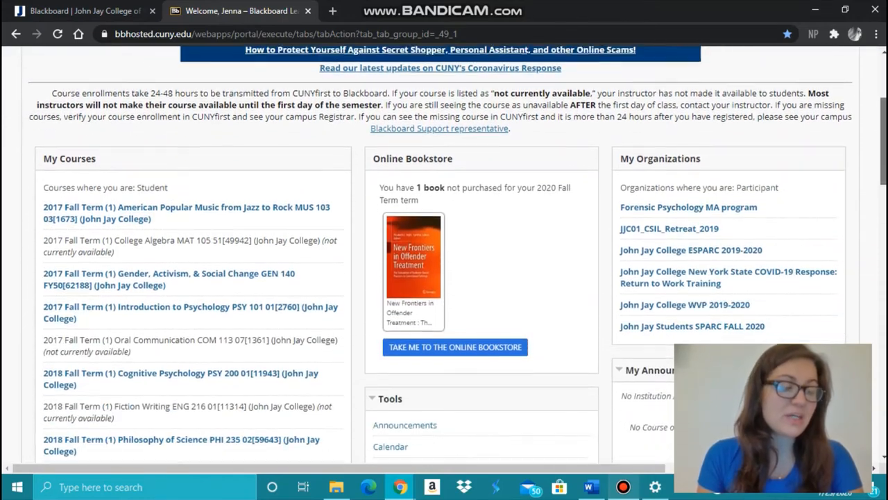
scroll("down", 3)
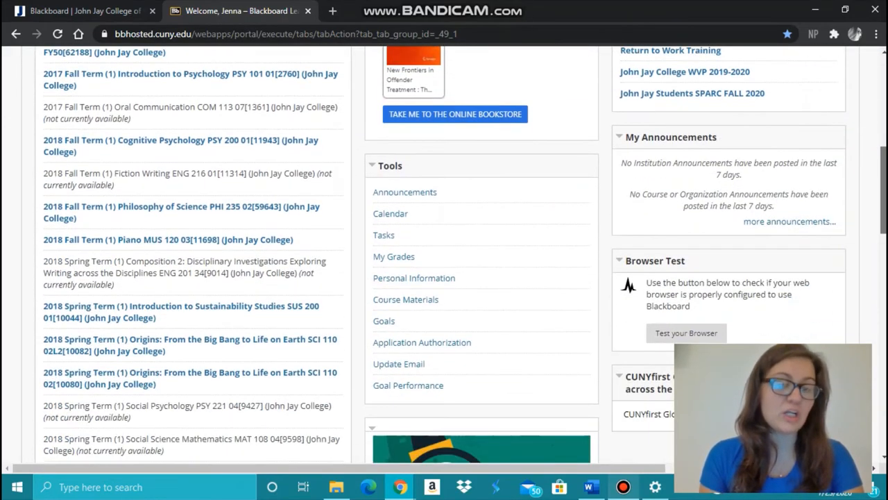
scroll("down", 3)
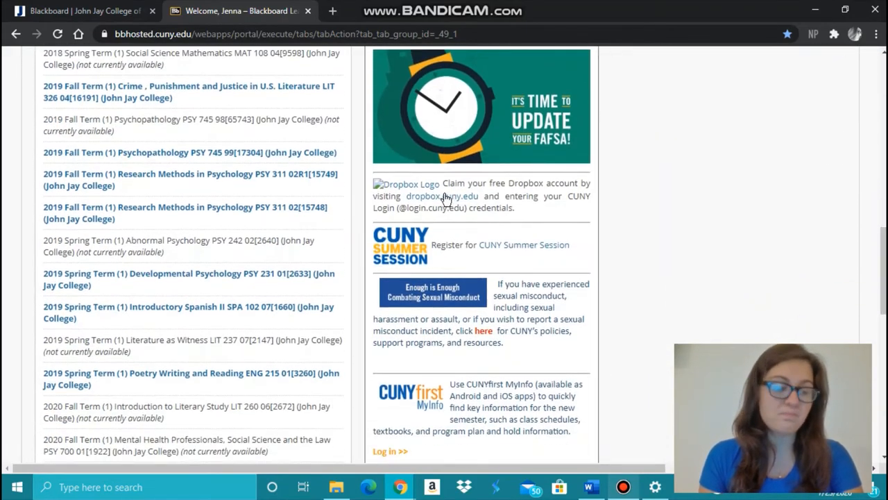
mouse_move(469, 202)
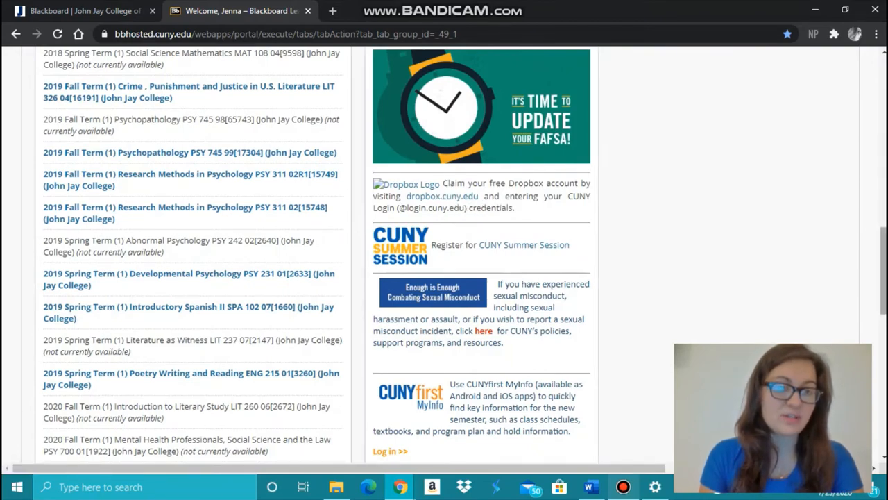
scroll("down", 3)
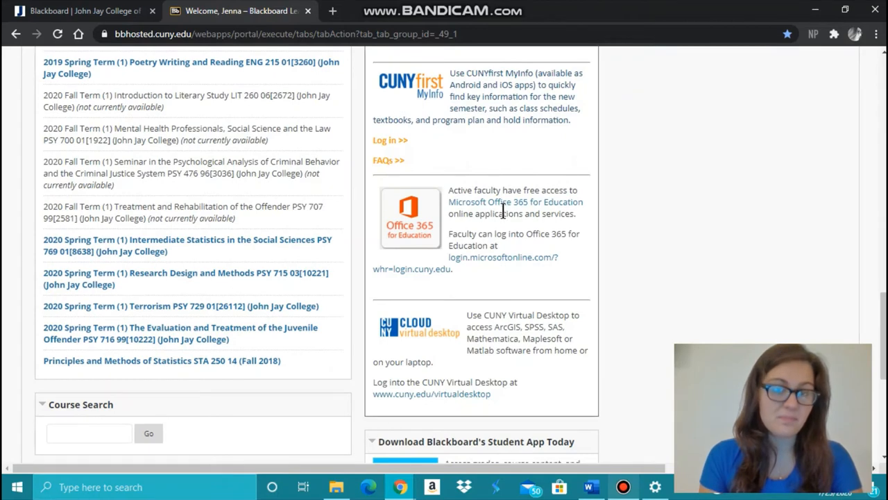
mouse_move(521, 203)
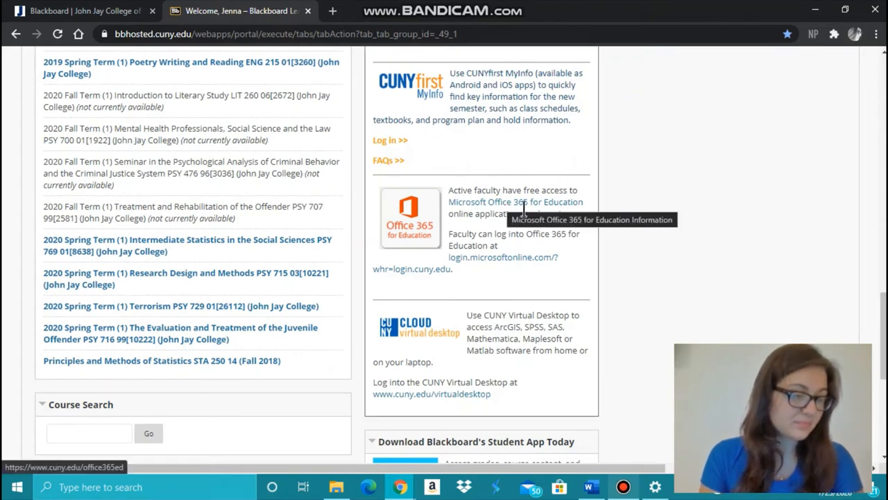
mouse_move(847, 330)
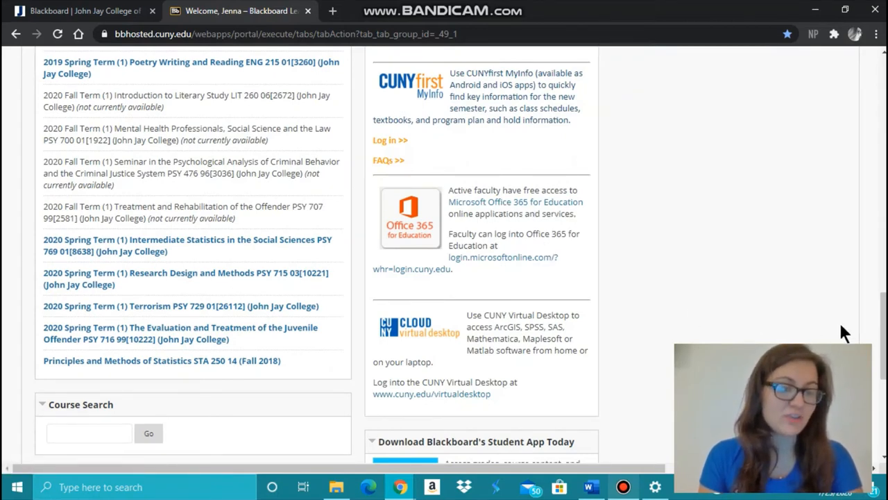
scroll("down", 3)
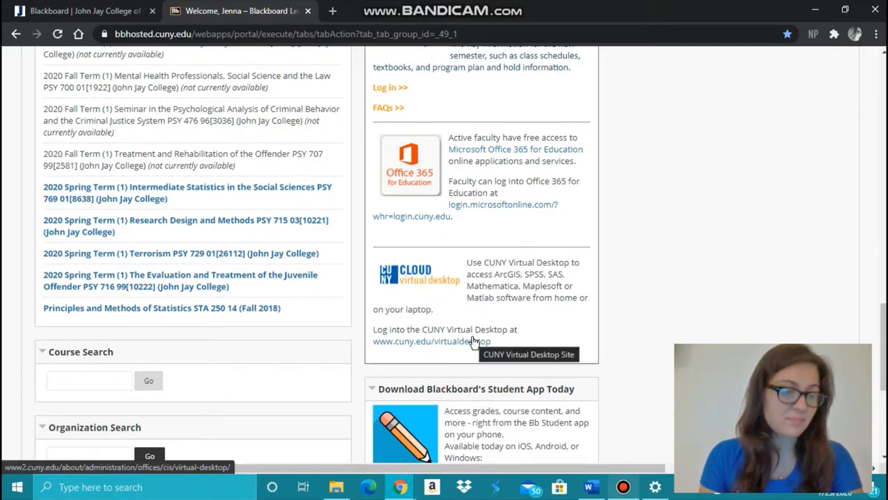
mouse_move(591, 340)
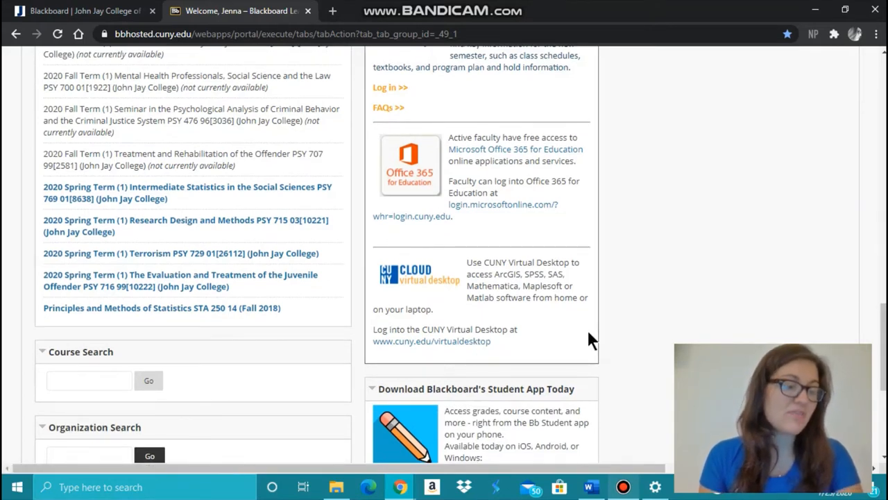
scroll("down", 3)
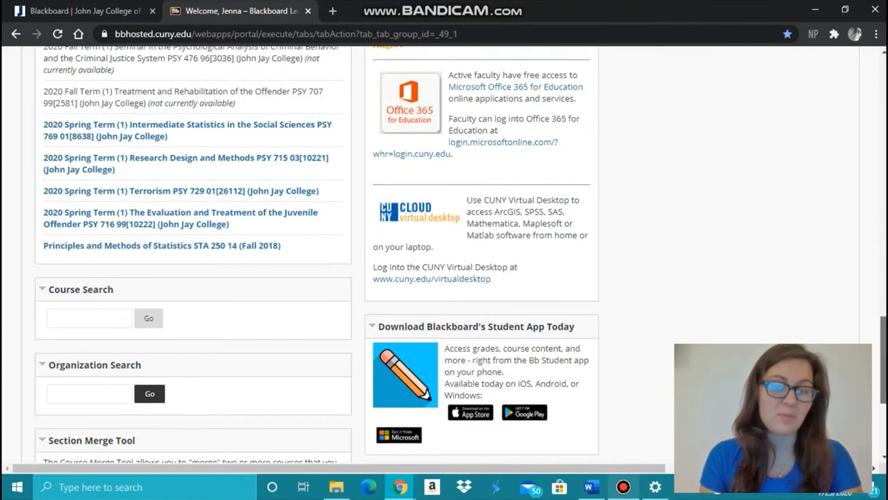
scroll("down", 3)
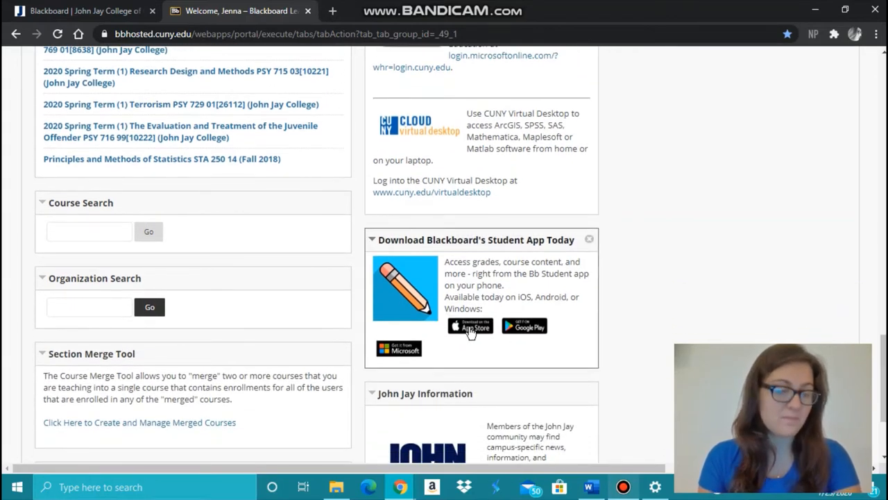
mouse_move(544, 314)
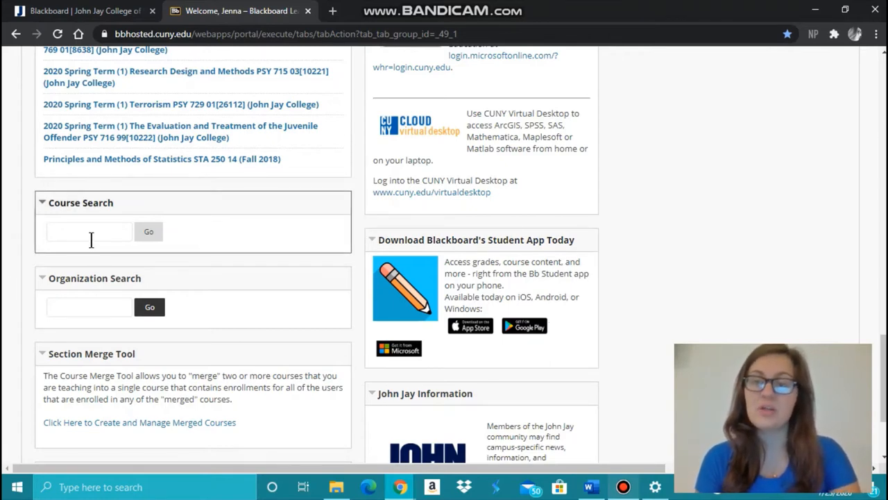
left_click(88, 230)
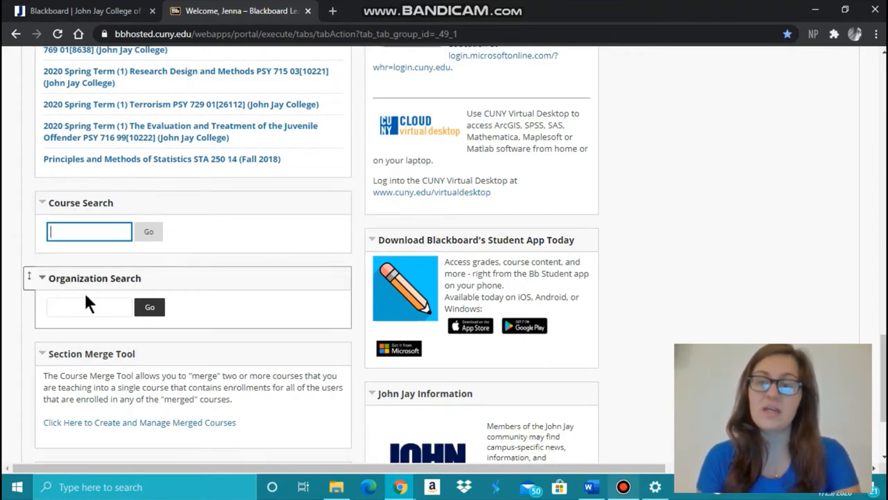
left_click(86, 307)
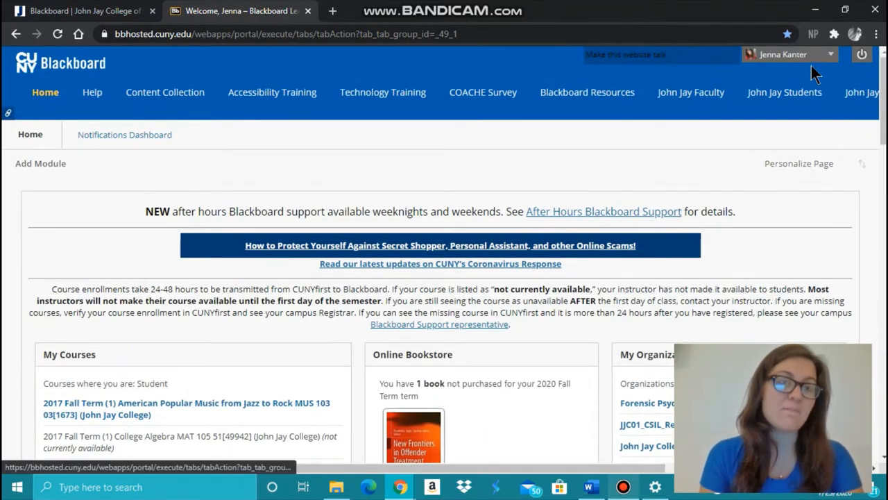
mouse_move(833, 57)
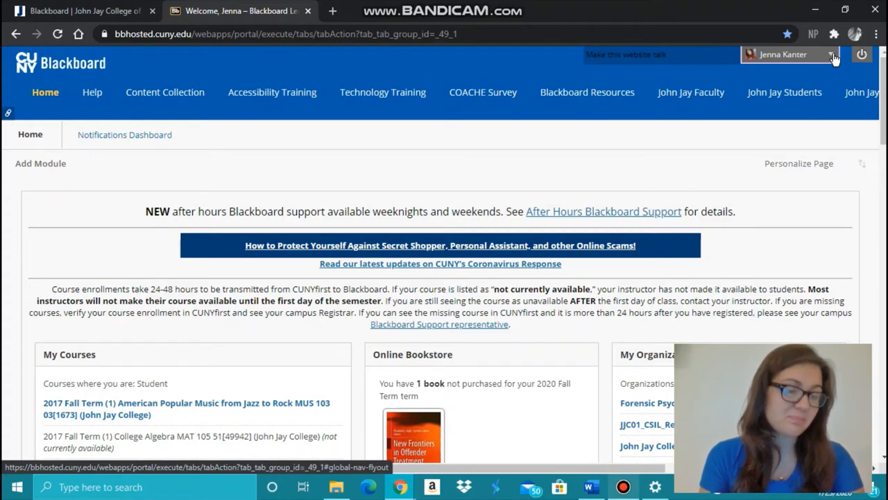
Step: Show the recently visited courses list from the personal menu under your name
left_click(830, 55)
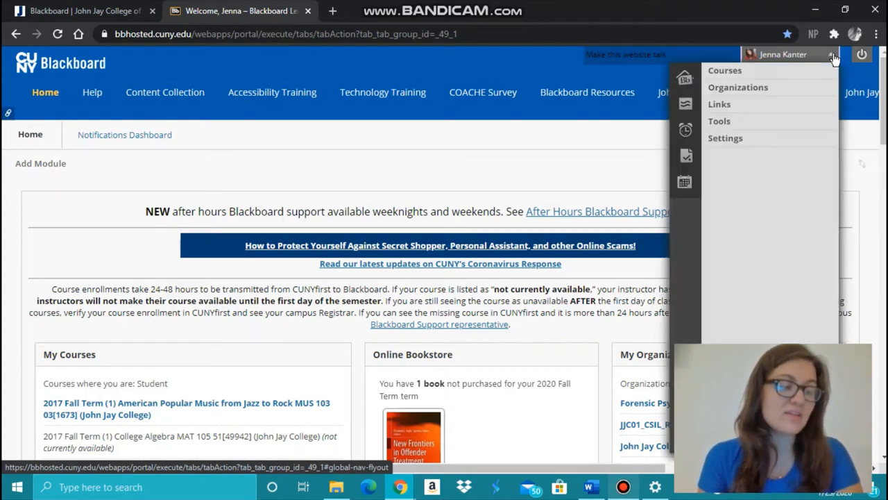
left_click(724, 70)
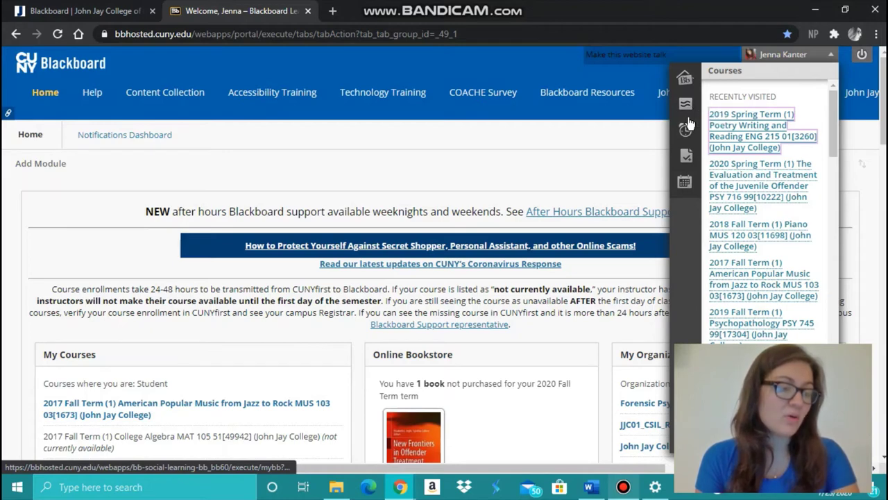
mouse_move(686, 130)
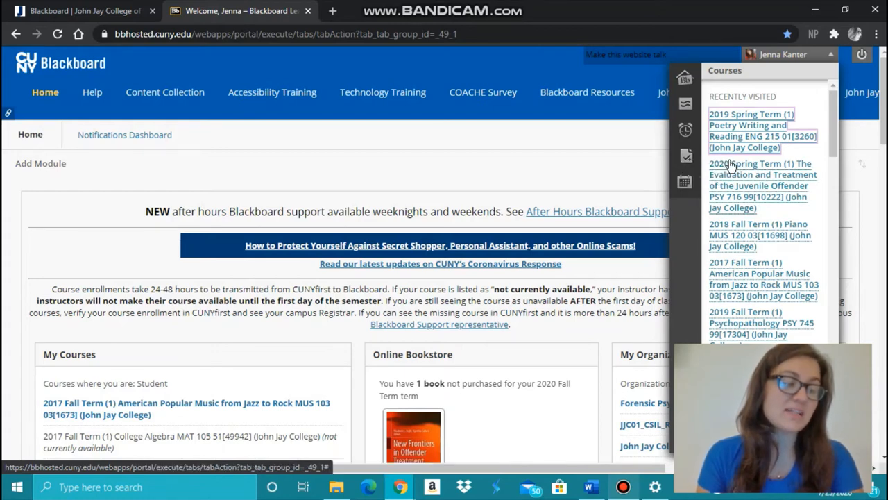
mouse_move(812, 153)
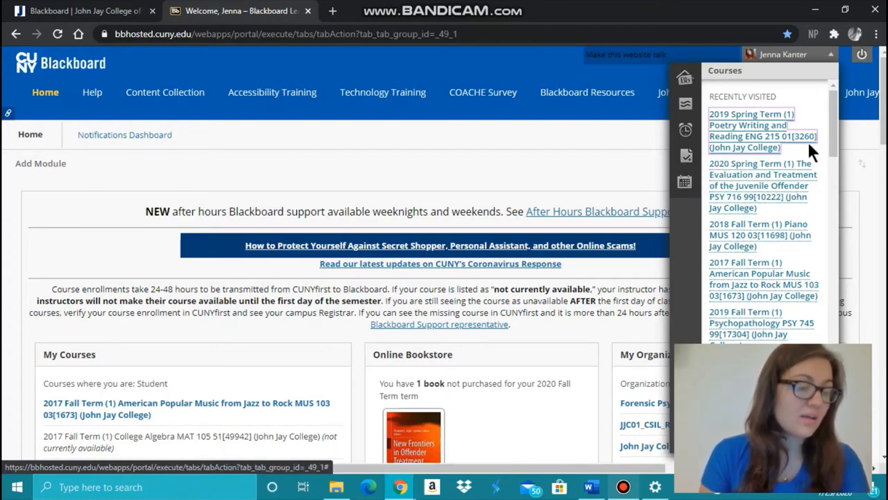
mouse_move(808, 199)
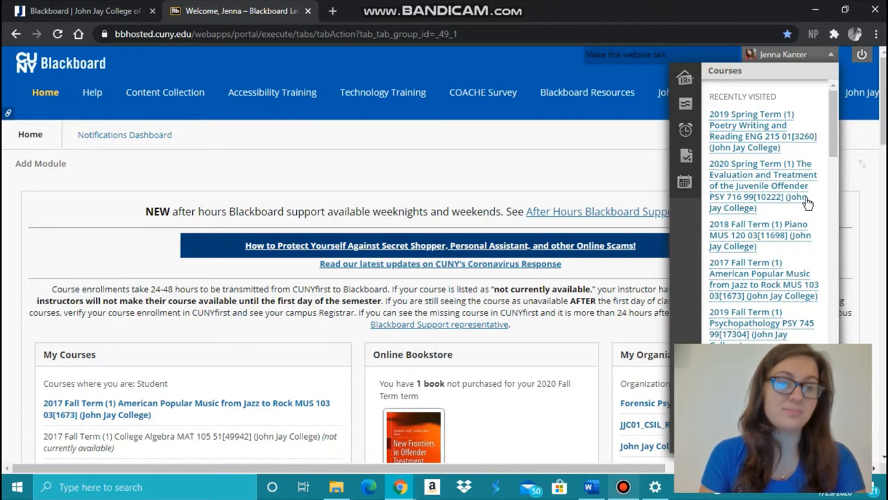
Step: Open the PSY 716 Juvenile Offender course and read through its announcements back to 'We Made It!'
left_click(763, 186)
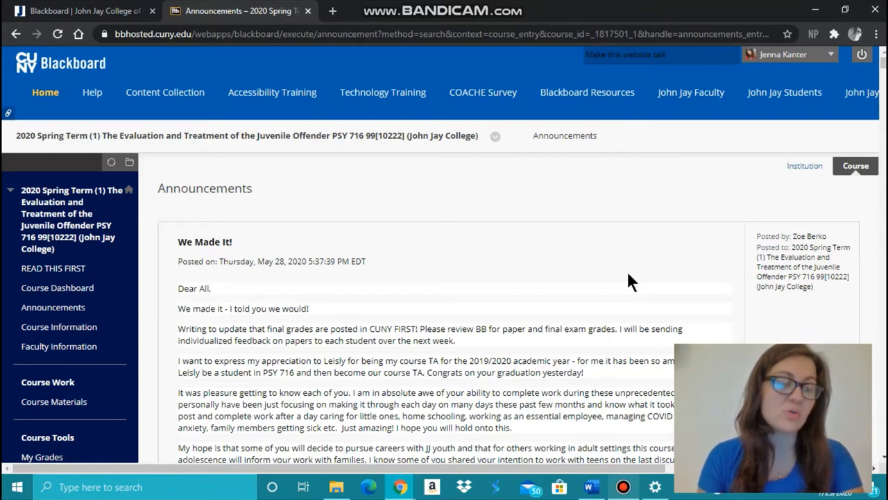
scroll("down", 3)
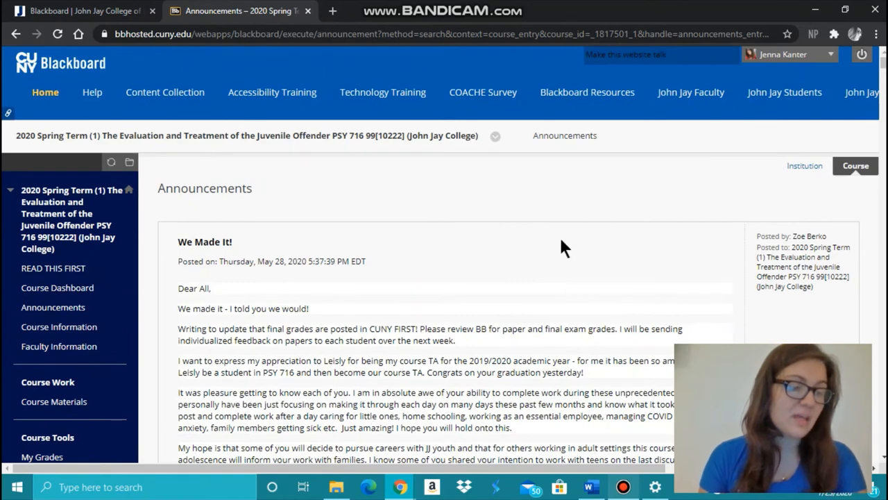
mouse_move(269, 294)
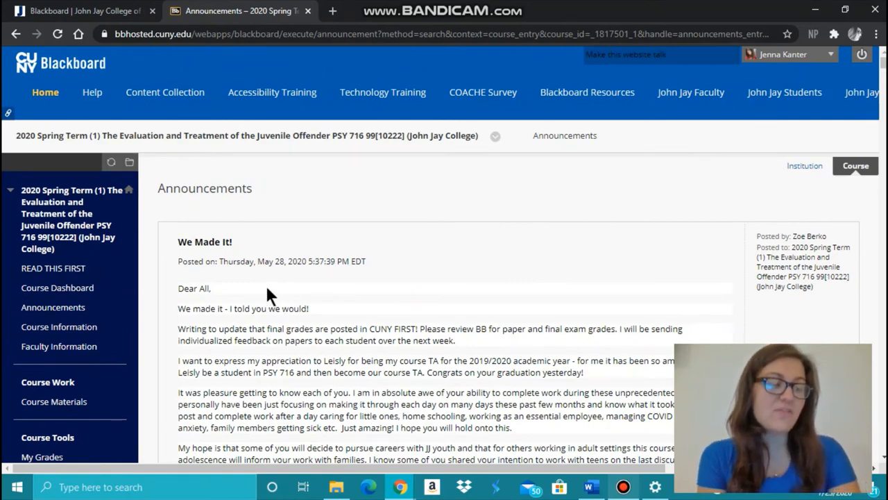
mouse_move(69, 225)
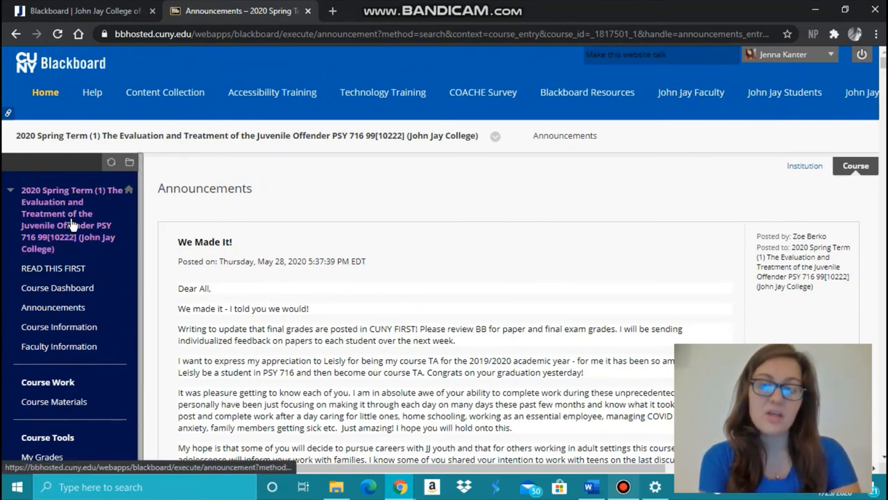
mouse_move(69, 289)
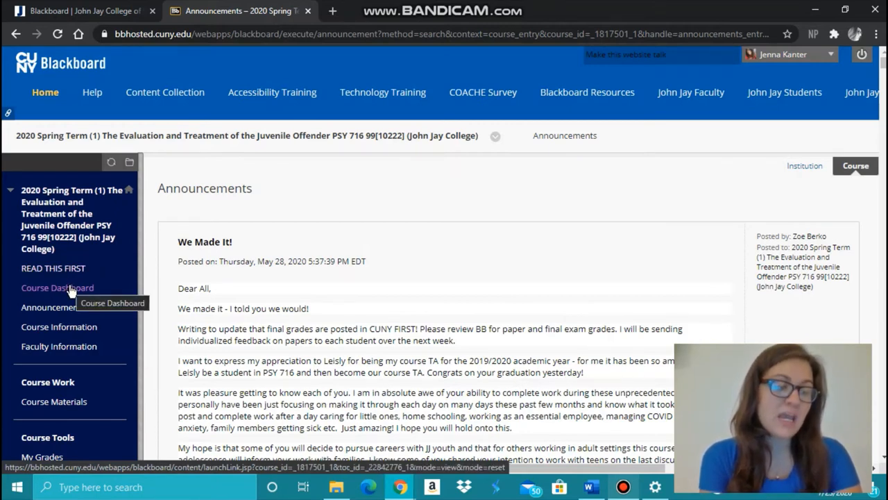
mouse_move(67, 306)
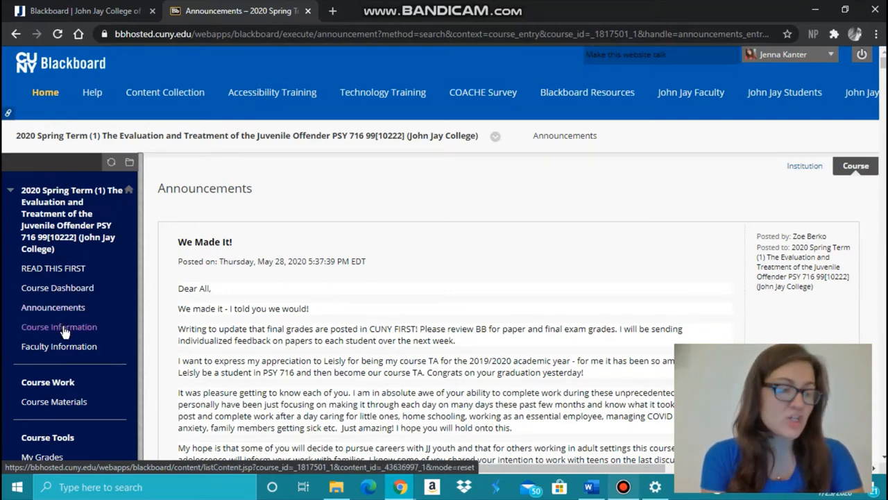
mouse_move(58, 330)
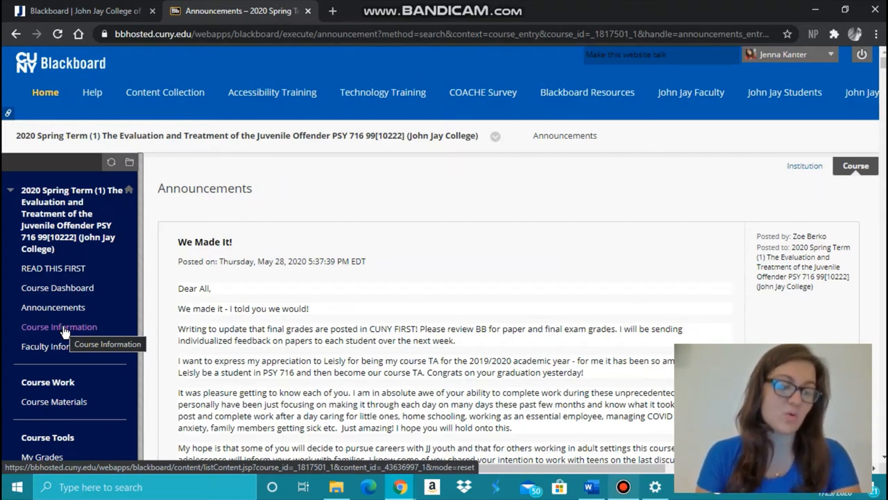
mouse_move(58, 347)
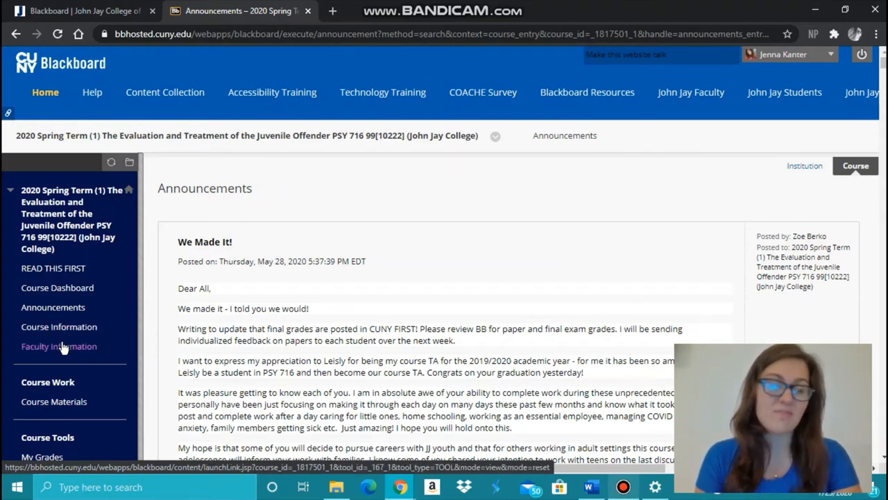
mouse_move(63, 347)
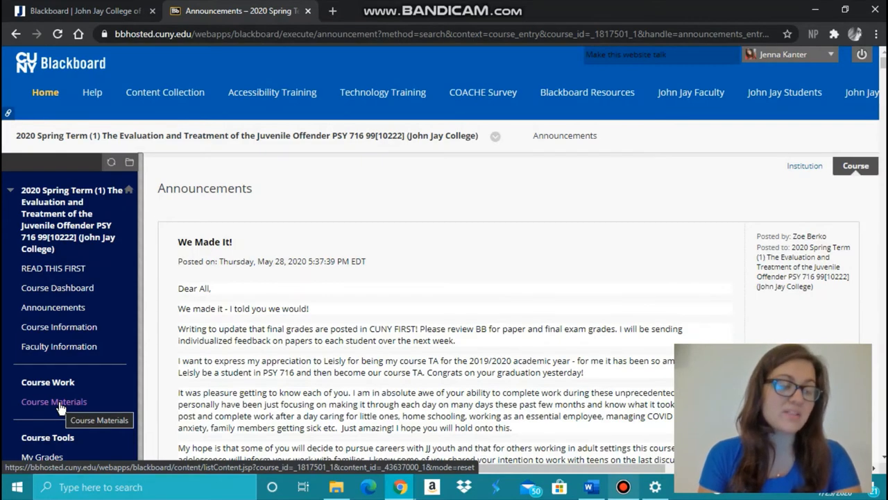
mouse_move(679, 149)
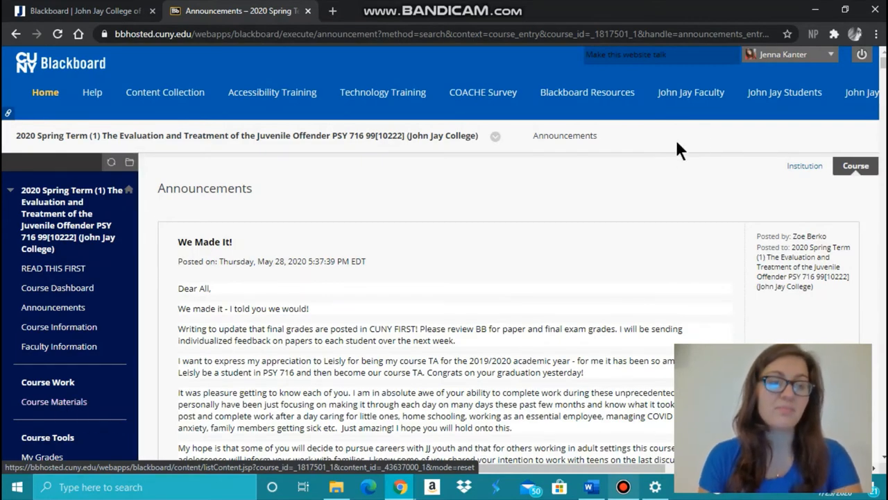
scroll("down", 3)
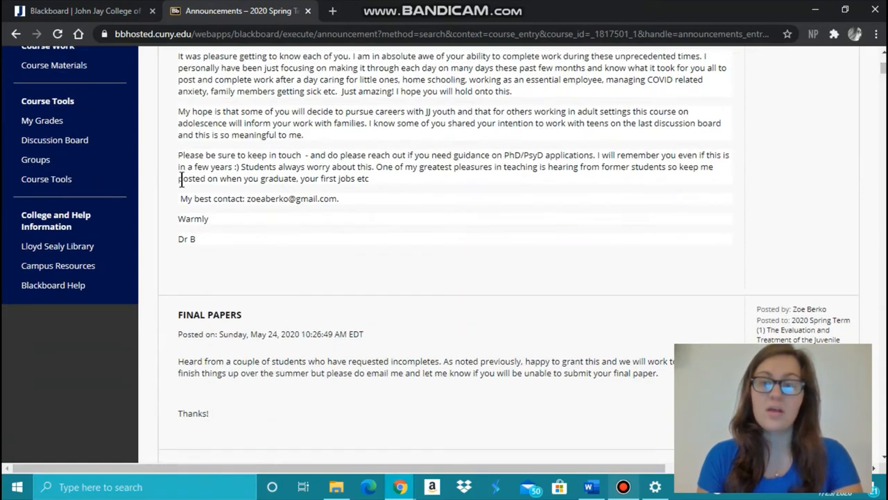
mouse_move(54, 149)
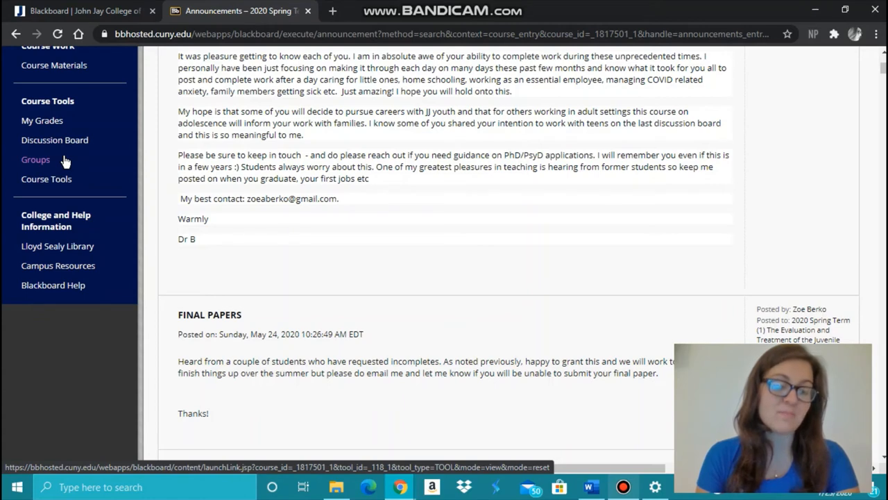
mouse_move(44, 124)
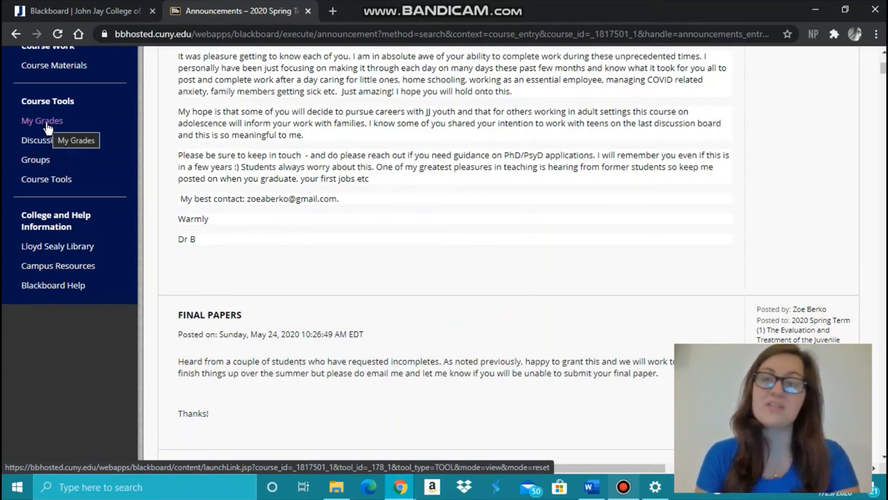
mouse_move(566, 181)
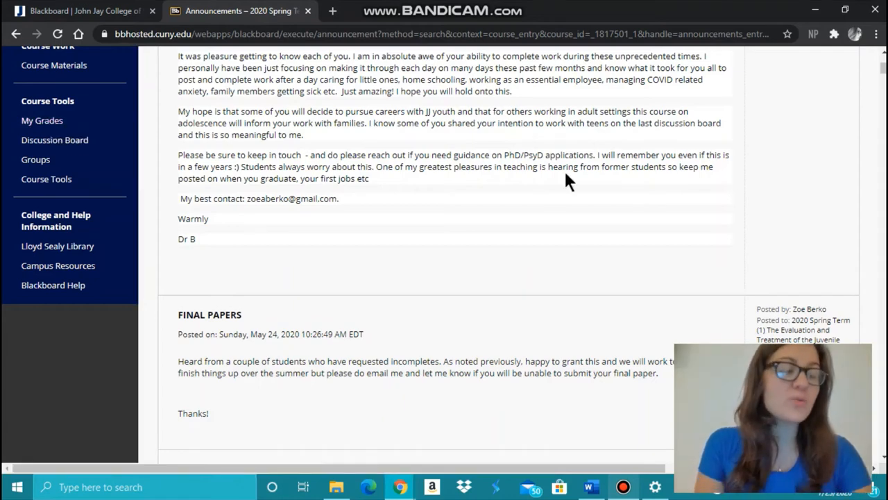
mouse_move(643, 242)
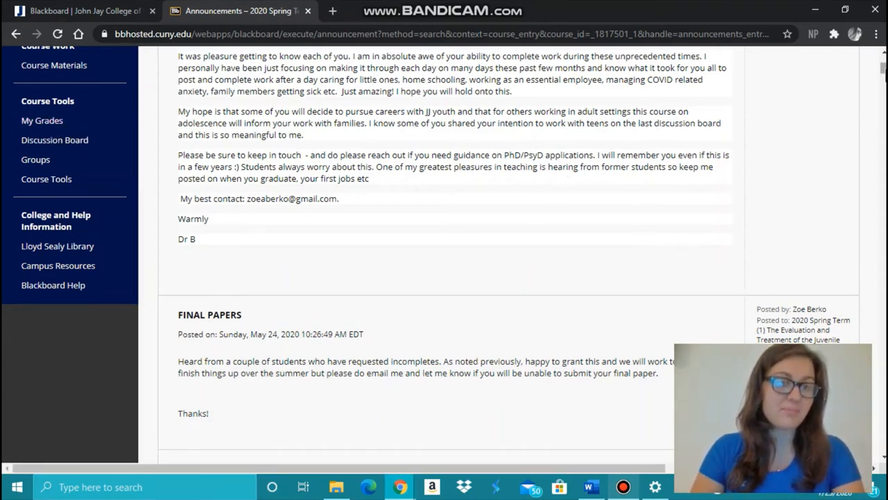
scroll("up", 3)
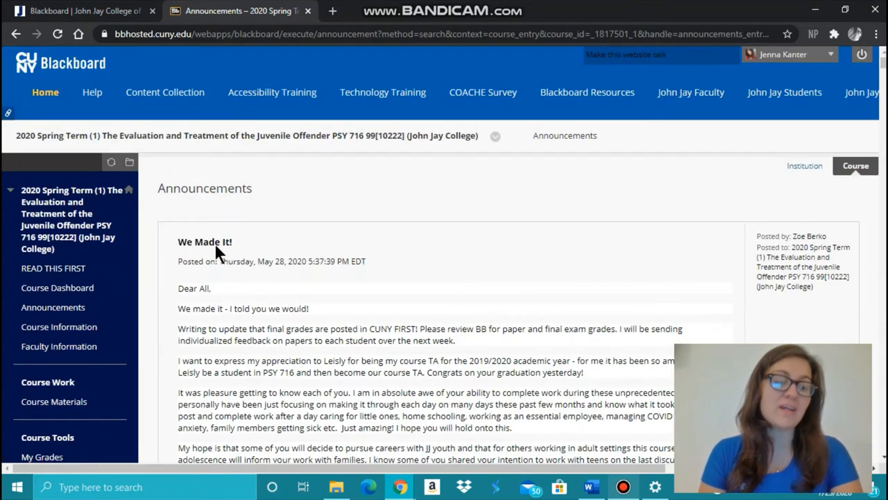
mouse_move(200, 289)
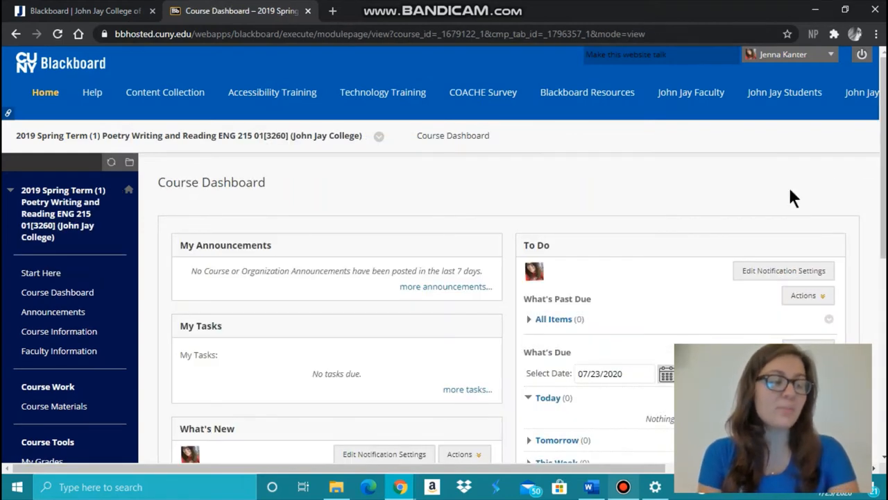
mouse_move(394, 276)
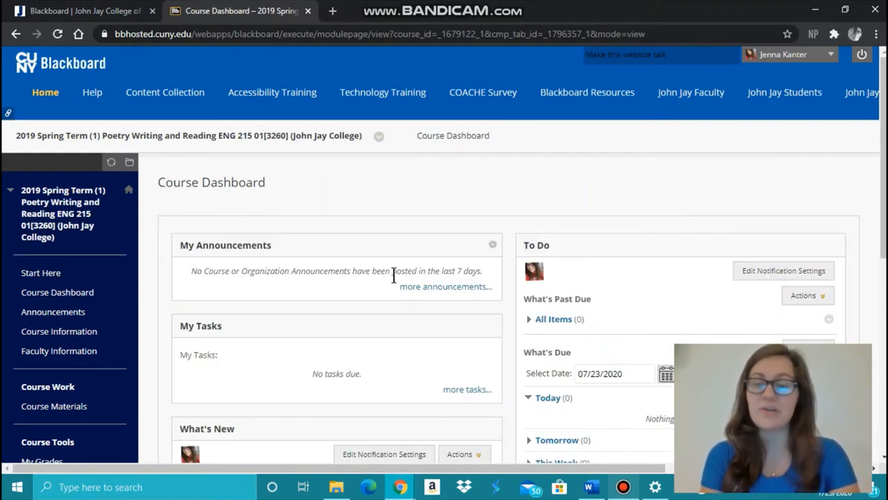
mouse_move(58, 405)
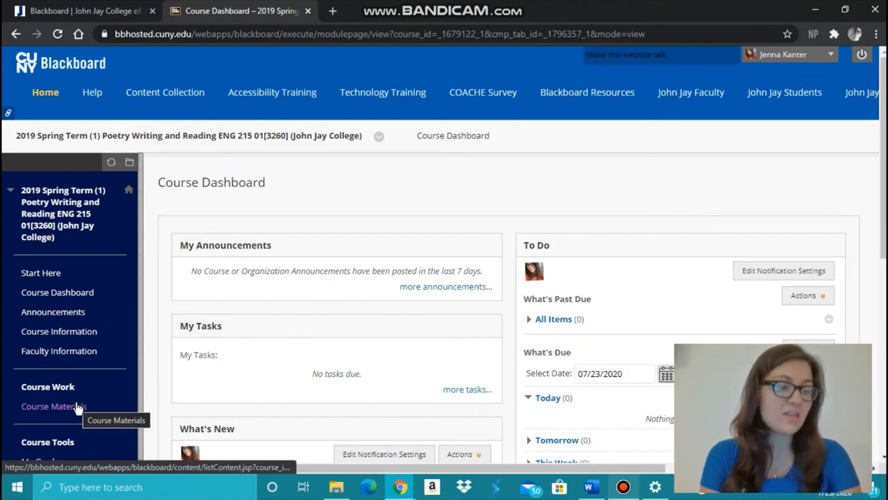
Step: Open ENG 215 Poetry course materials, save the syllabus, and launch the Billy Collins 'The Names' video
left_click(54, 405)
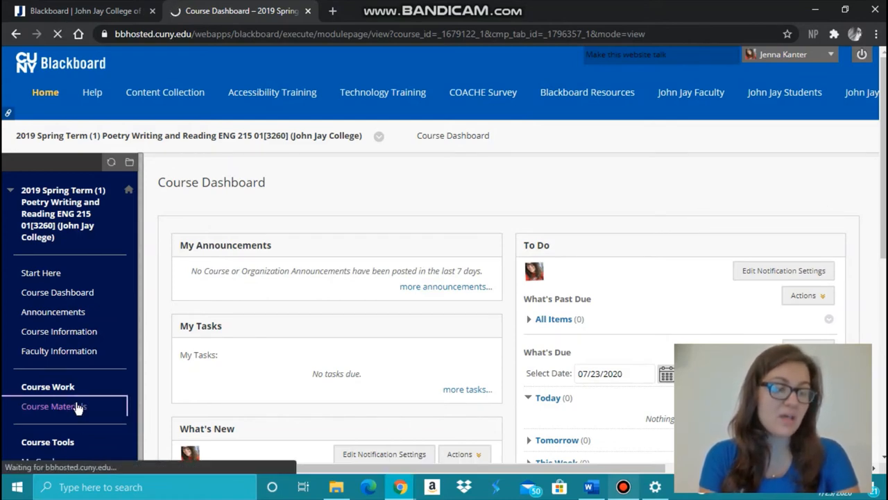
left_click(54, 405)
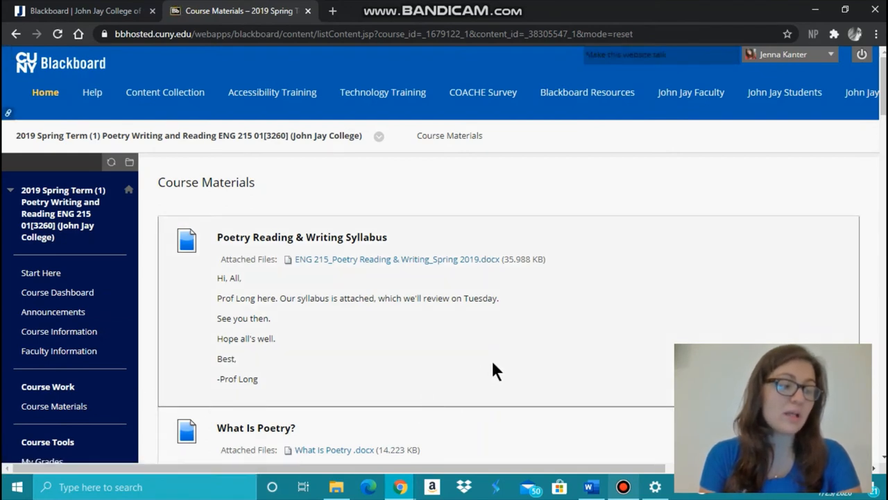
mouse_move(325, 261)
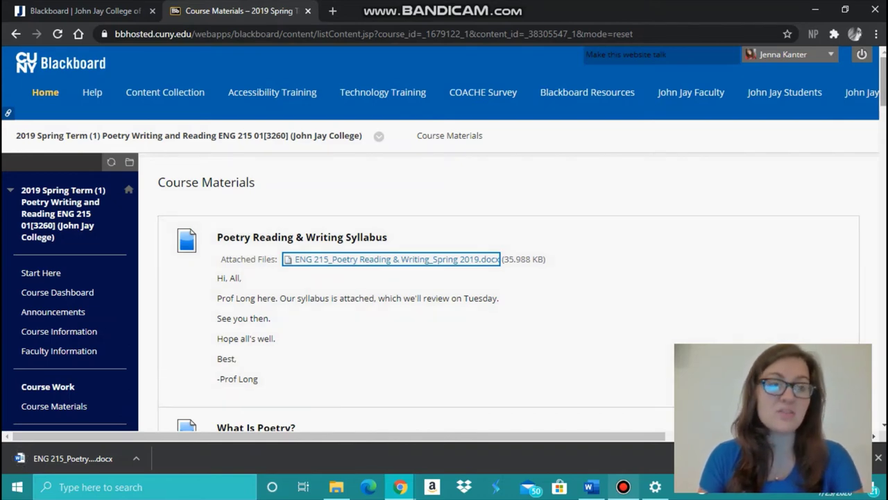
scroll("down", 3)
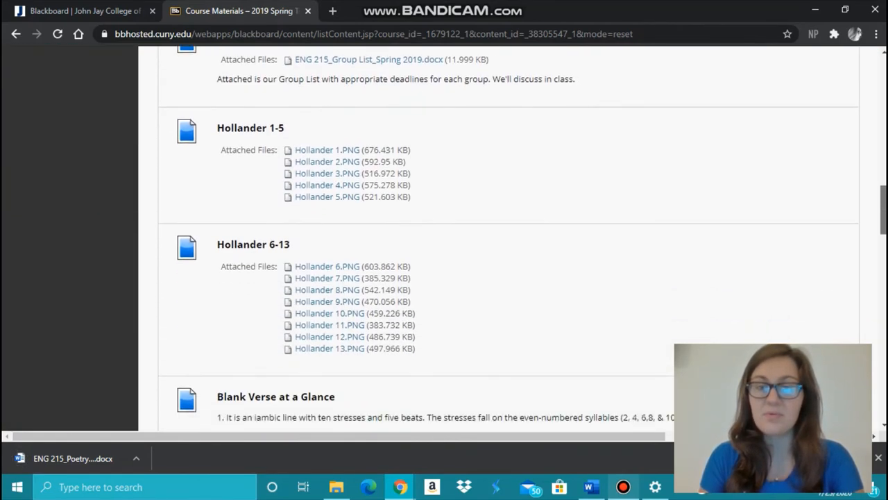
scroll("down", 3)
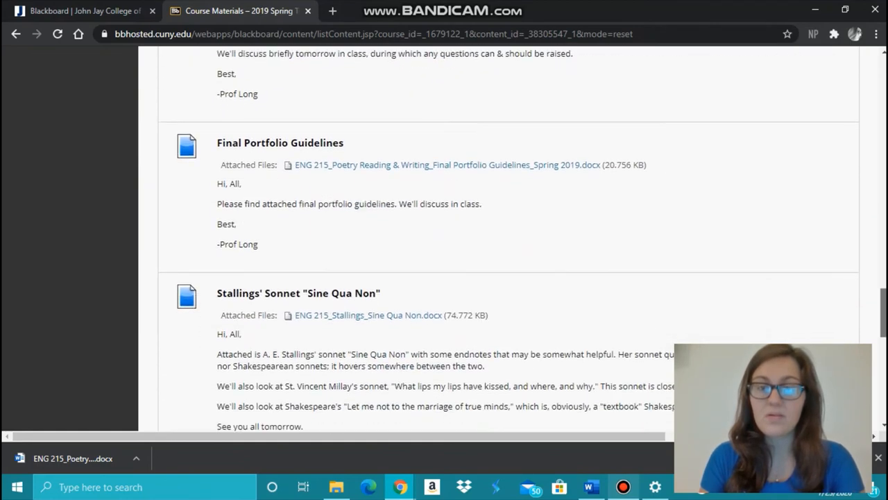
scroll("down", 3)
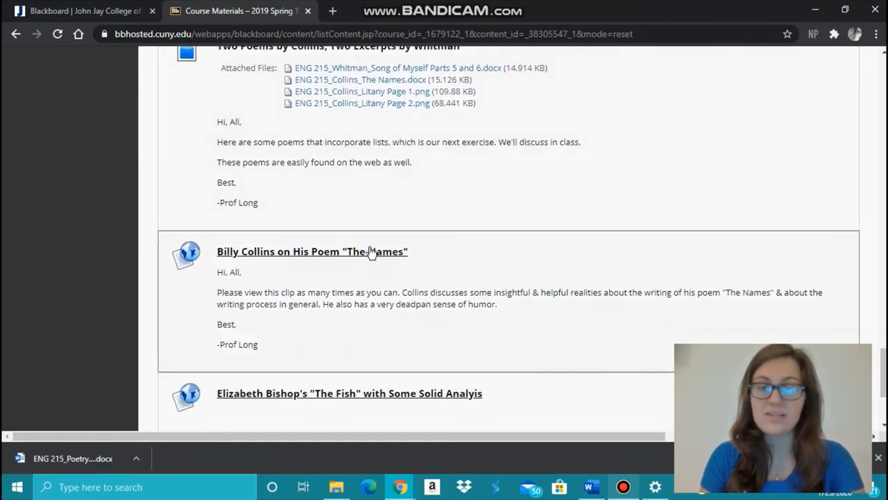
left_click(313, 251)
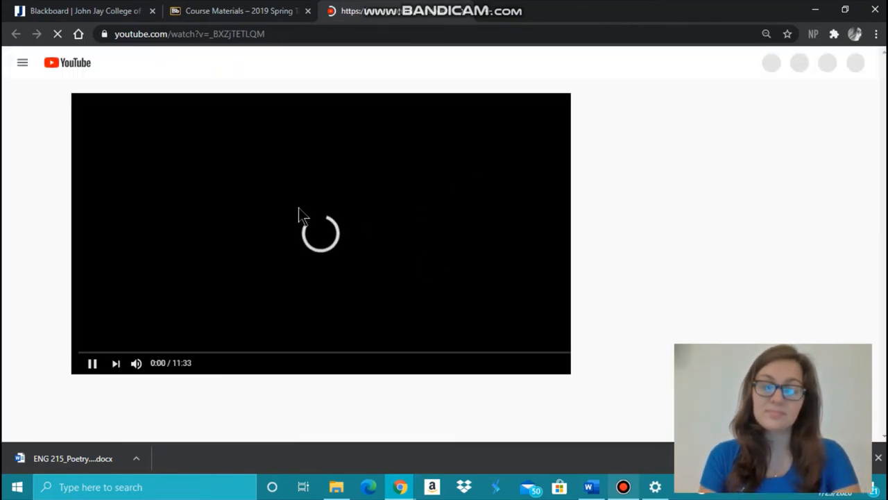
Step: Return to Blackboard and open the MUS 120 piano course's Extra Credit Concert 2 assignment
left_click(239, 12)
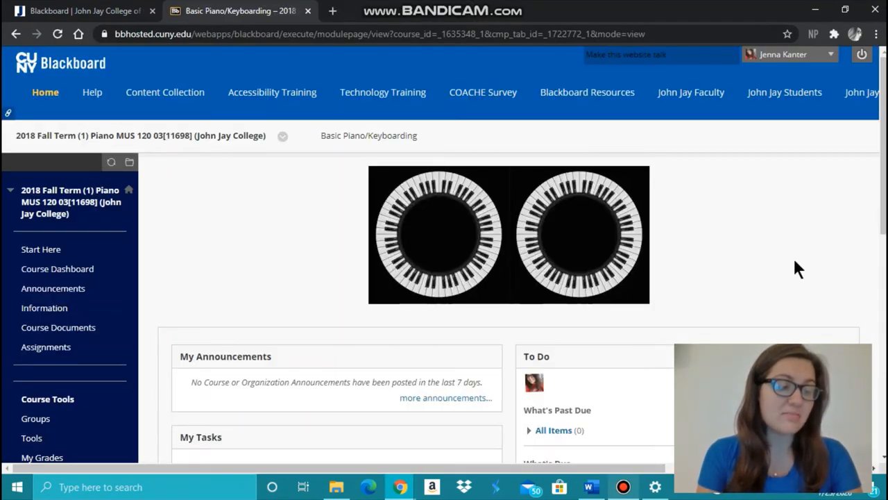
left_click(45, 347)
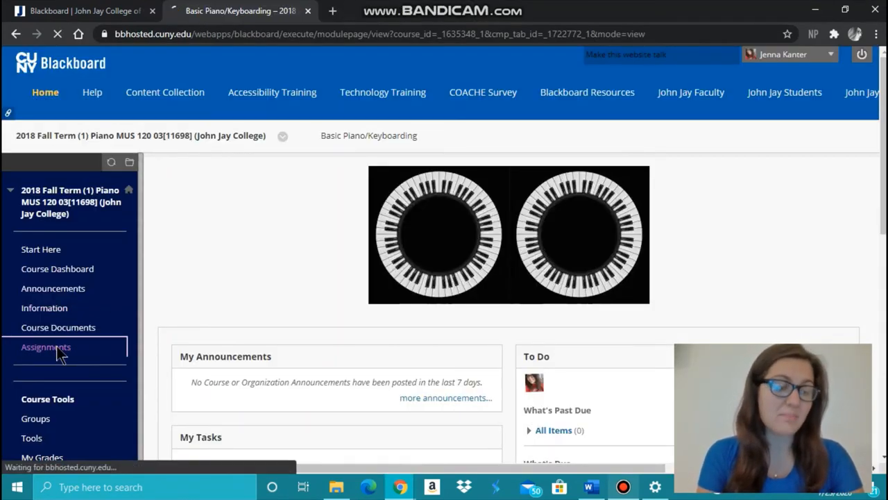
left_click(46, 347)
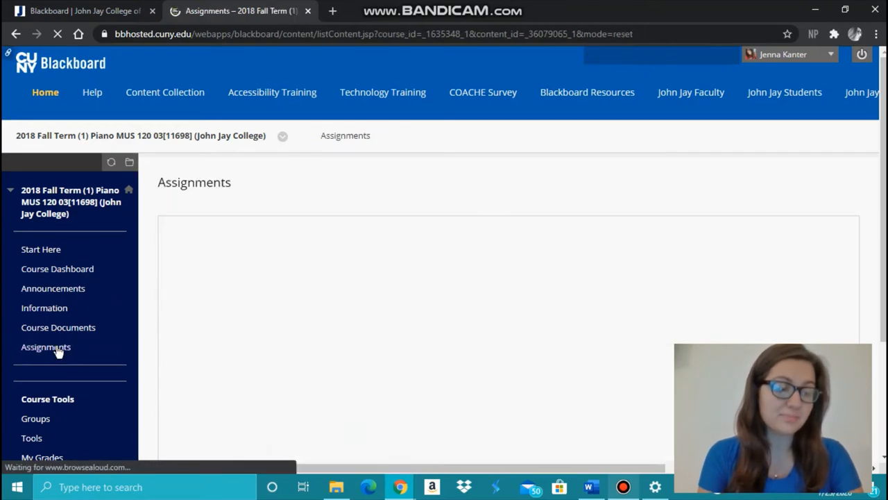
left_click(46, 346)
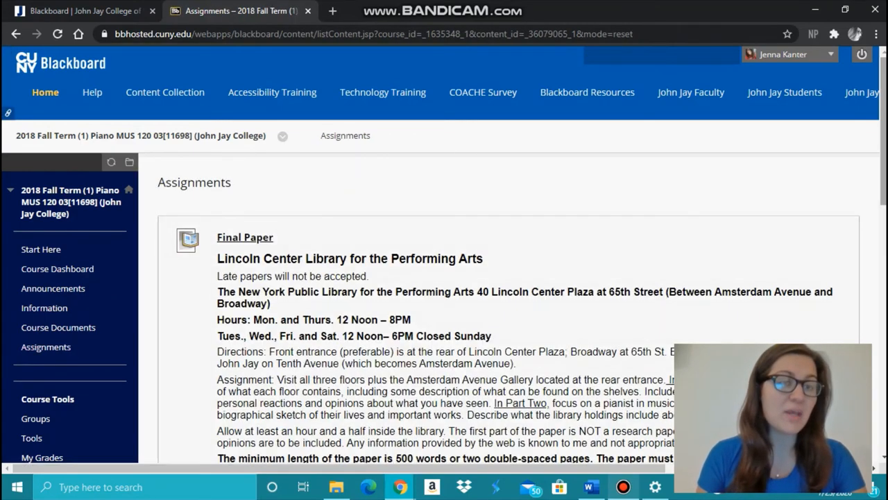
scroll("down", 3)
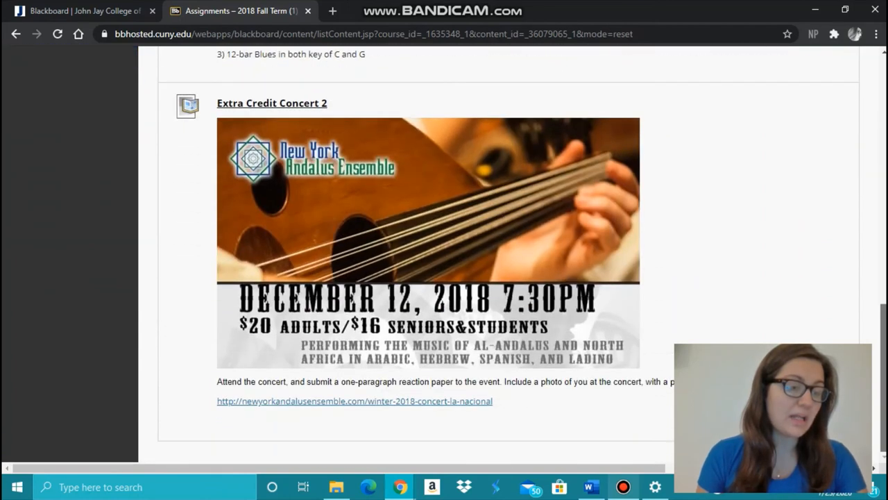
scroll("up", 3)
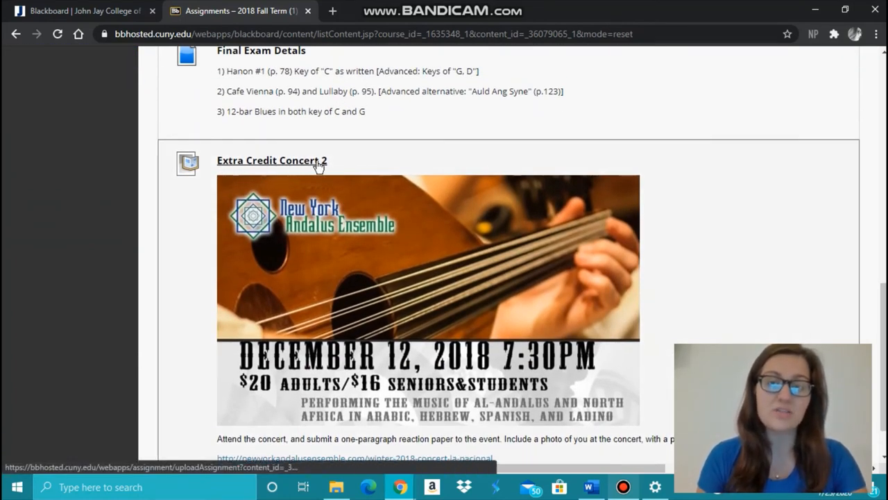
left_click(289, 161)
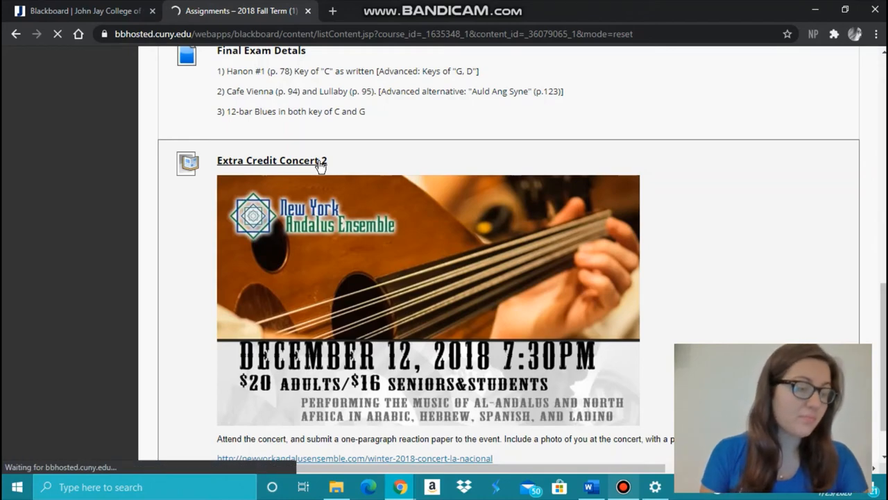
left_click(272, 161)
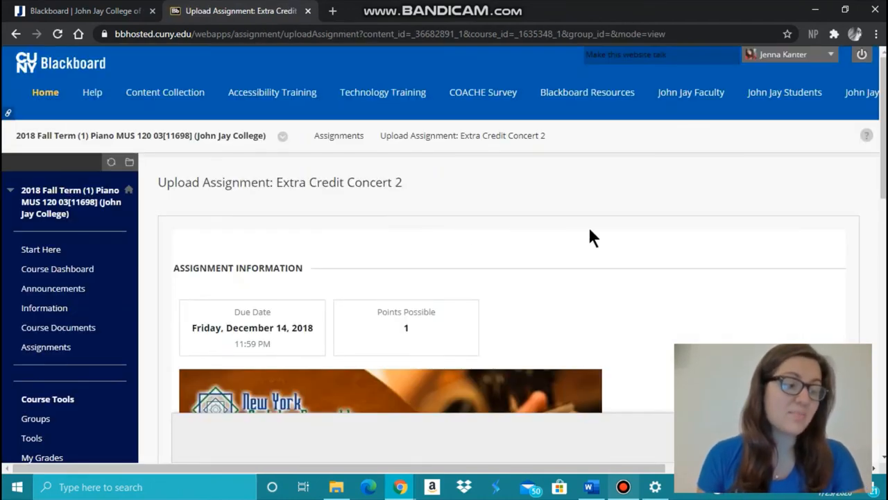
Step: Write 'response' in the submission text box and choose the second video file to attach
scroll("down", 3)
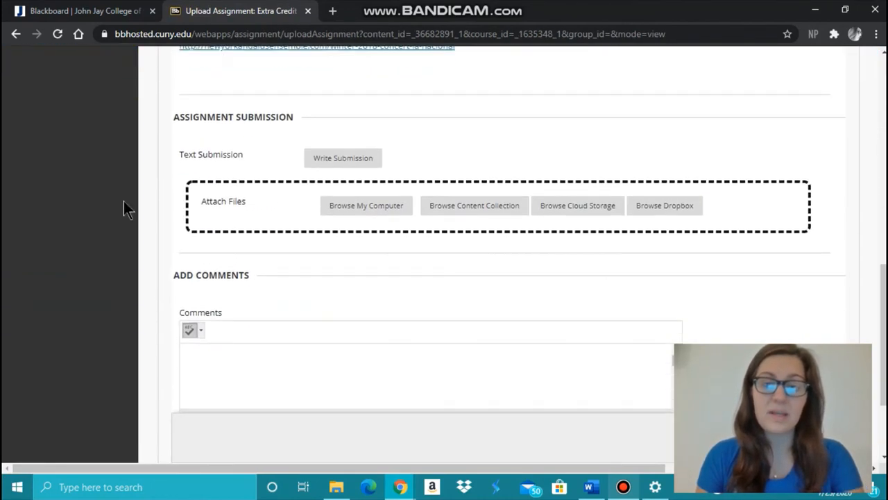
left_click(343, 158)
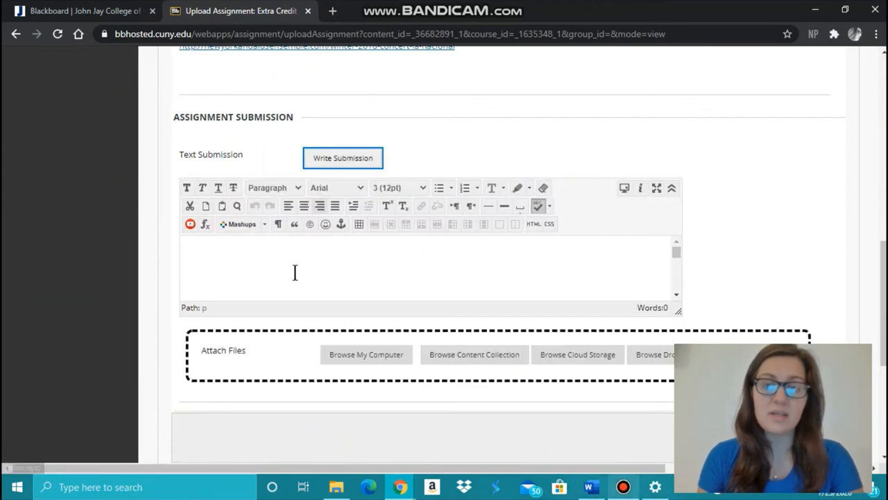
type("response")
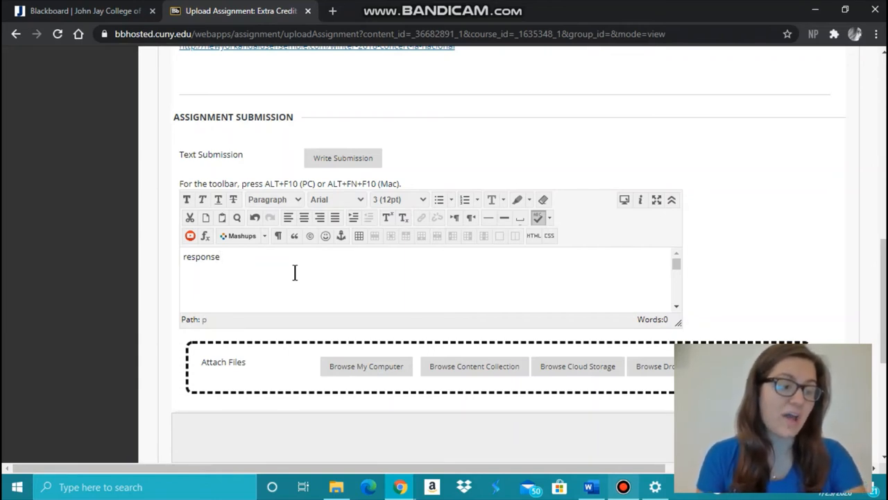
mouse_move(133, 393)
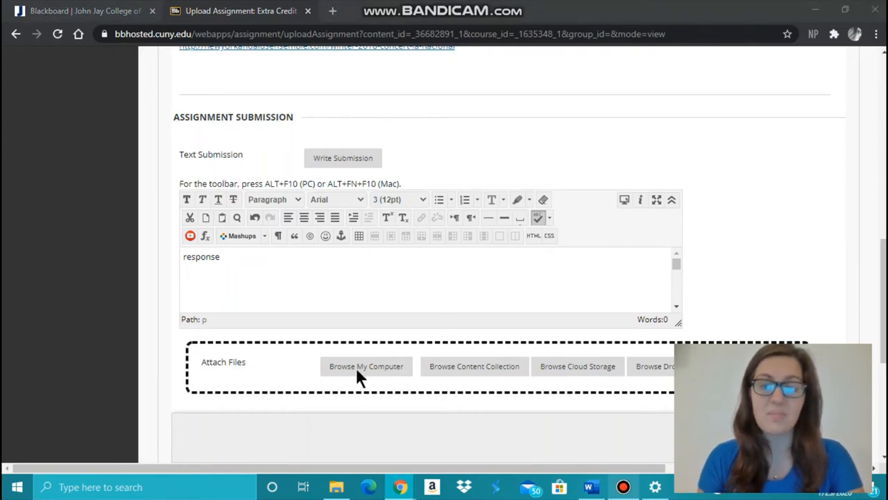
left_click(366, 366)
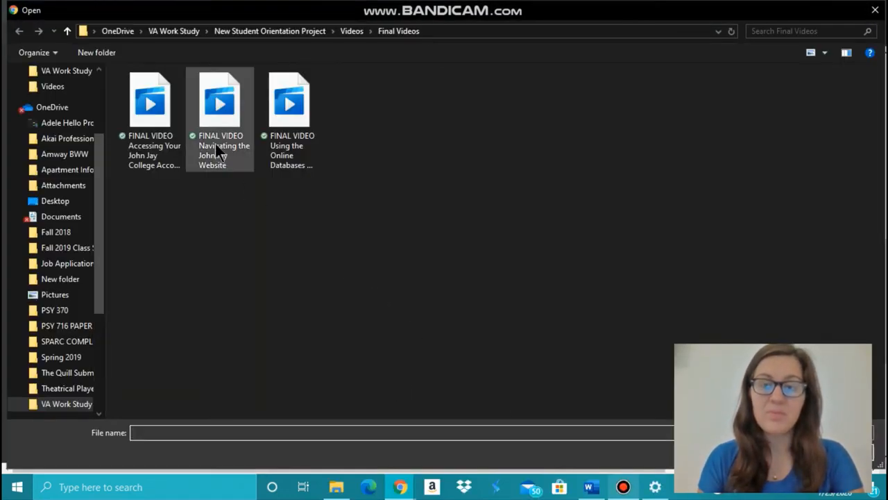
mouse_move(220, 147)
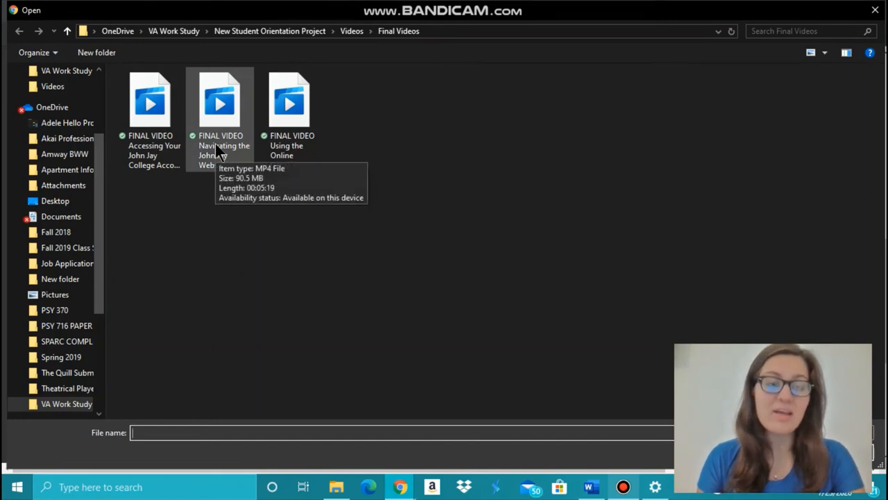
left_click(220, 100)
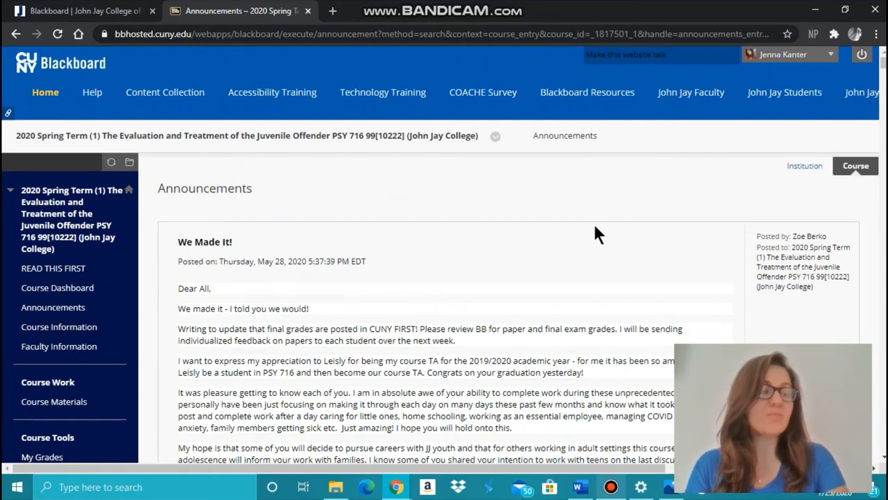
mouse_move(868, 69)
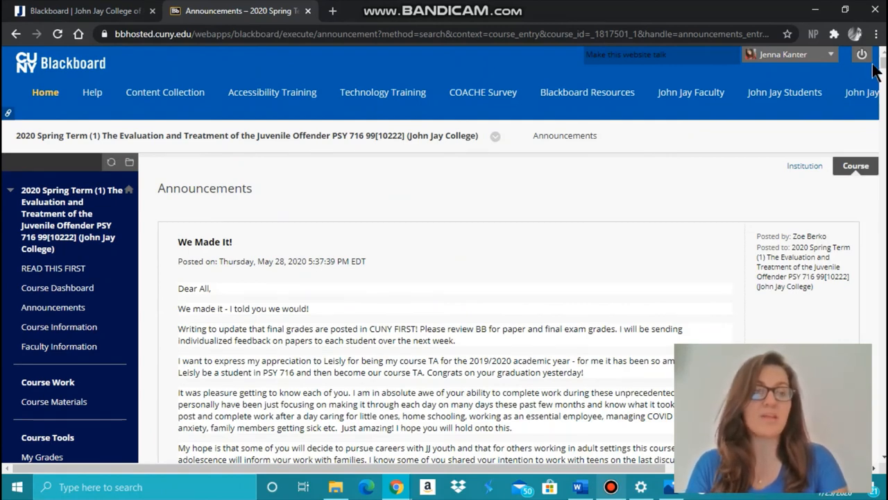
Step: Open the juvenile offender course's discussion board and its FAQ Forum thread list
scroll("down", 3)
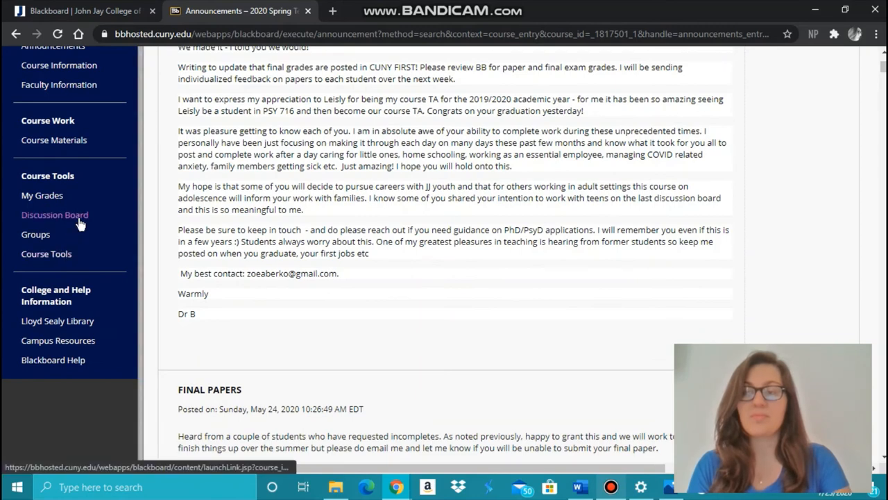
left_click(54, 214)
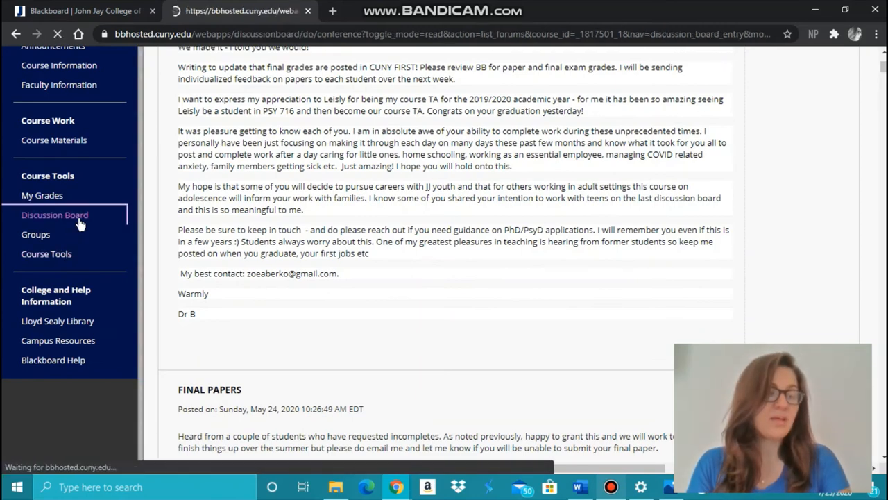
left_click(54, 214)
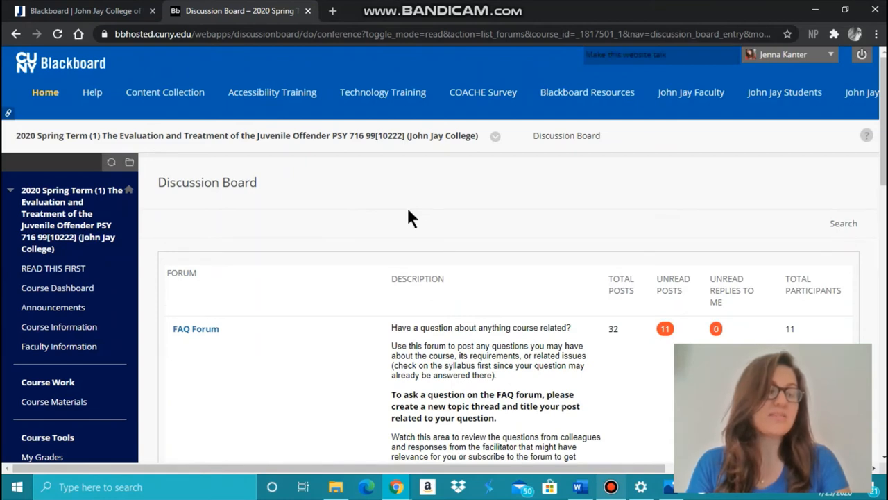
mouse_move(173, 281)
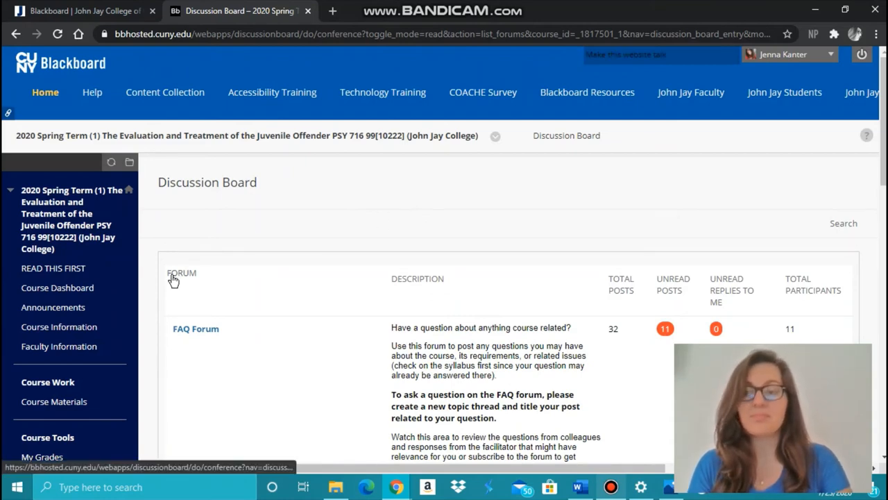
left_click(196, 327)
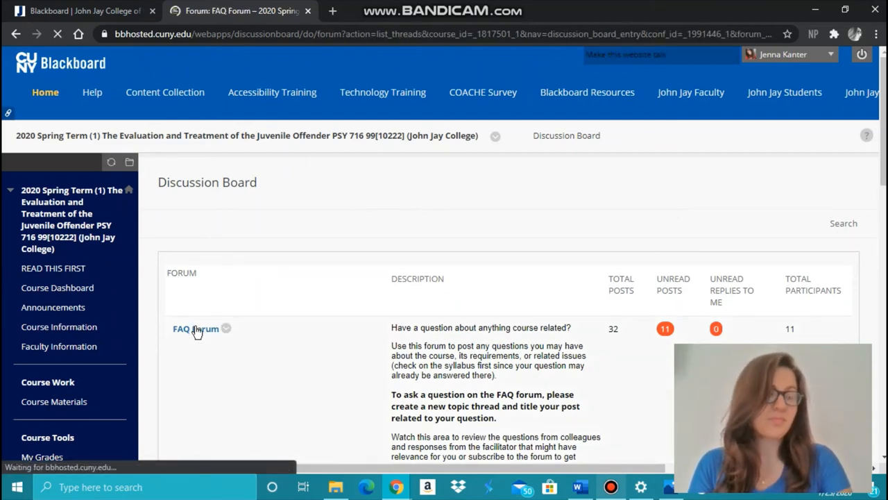
left_click(192, 327)
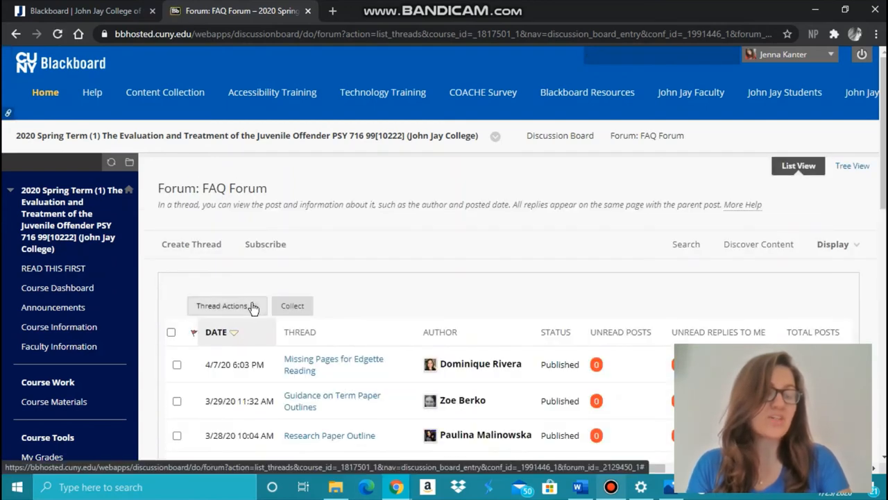
scroll("down", 3)
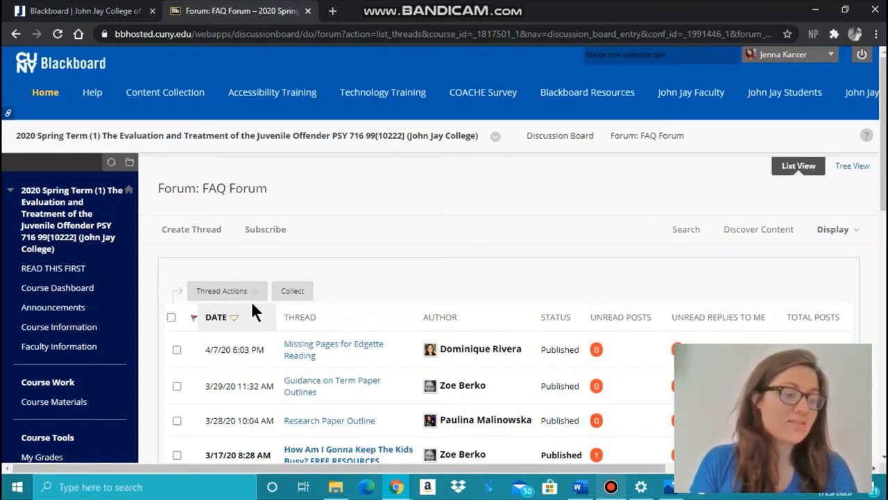
Step: Start a new FAQ forum thread with the subject 'Title'
left_click(227, 292)
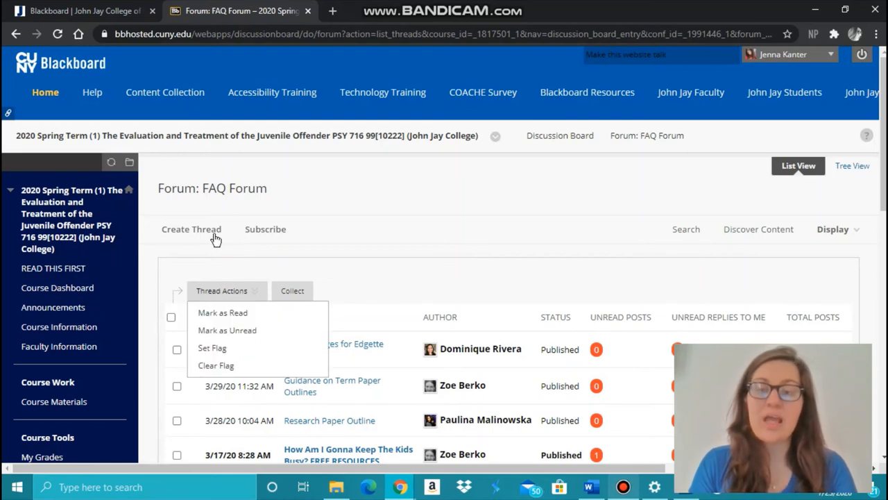
left_click(192, 229)
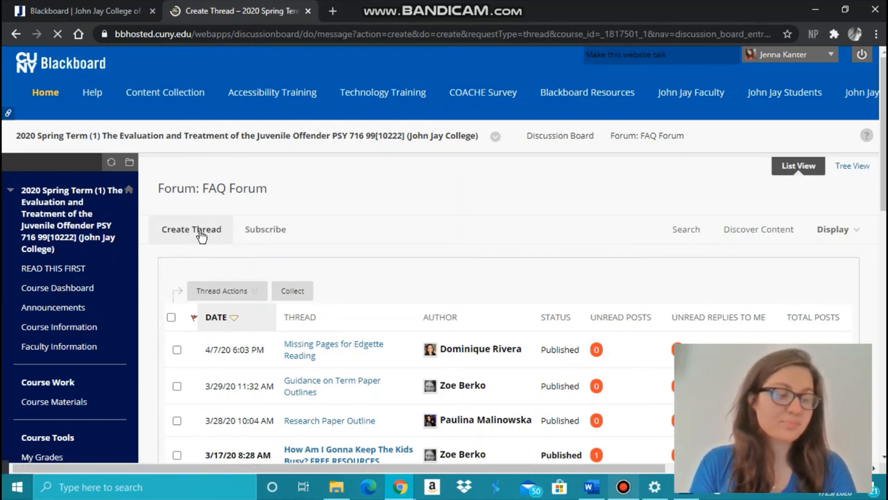
left_click(191, 229)
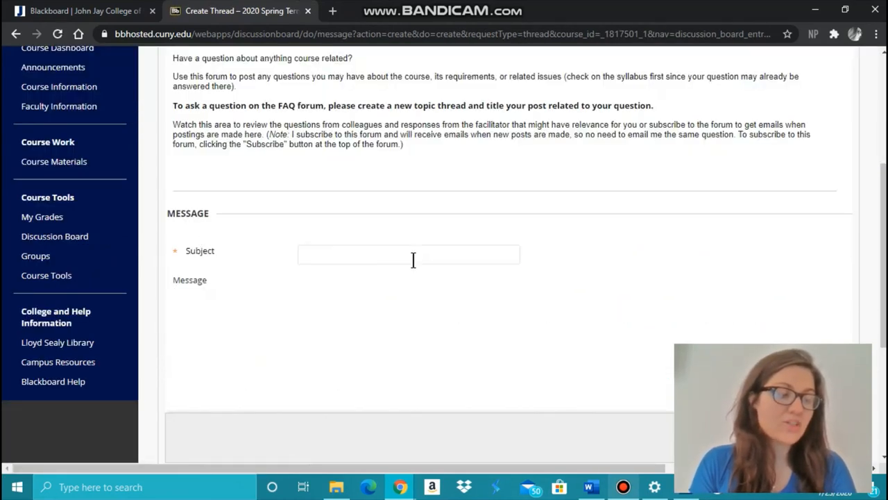
left_click(408, 254)
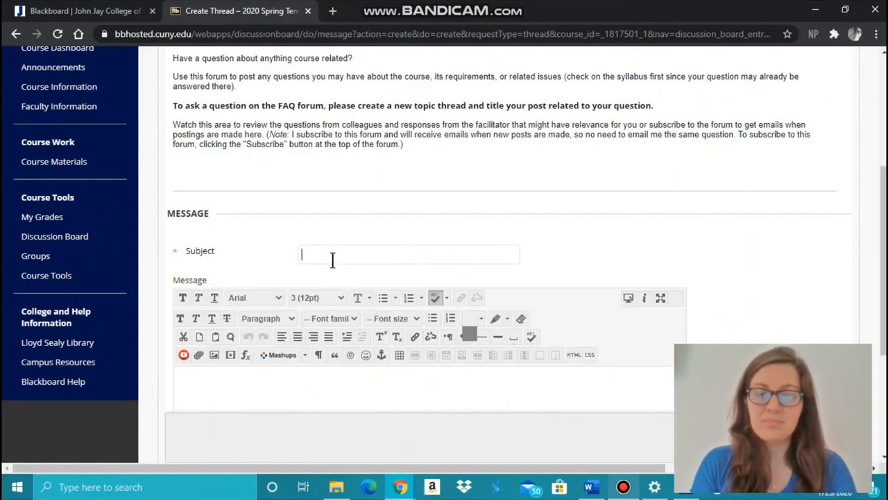
type("Title")
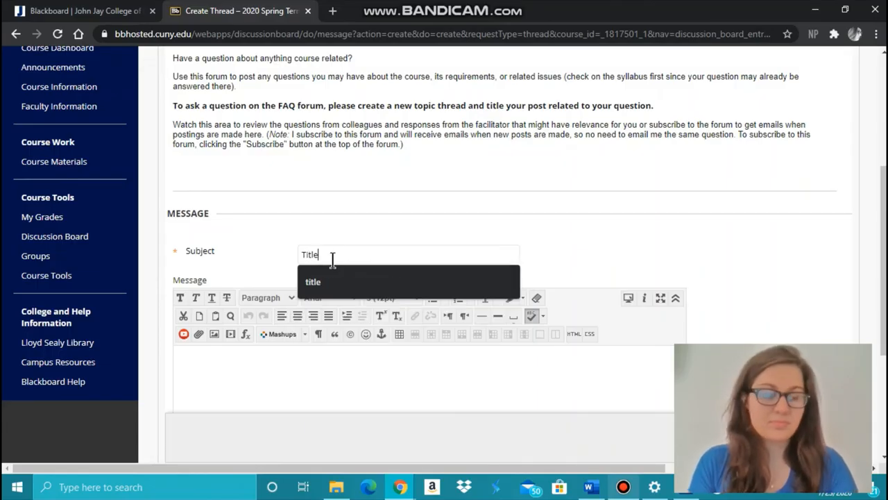
Step: Fill the message with 'Body of DB' and bring the Submit button into view
left_click(308, 383)
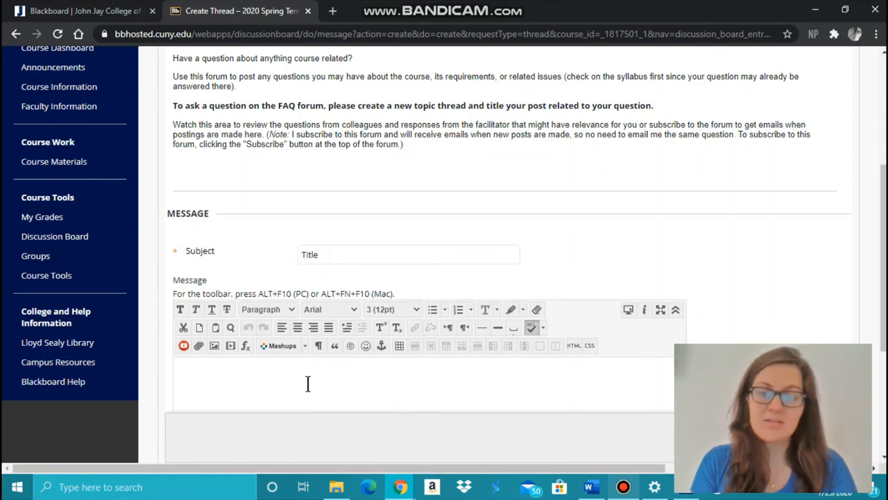
type("Body of DB")
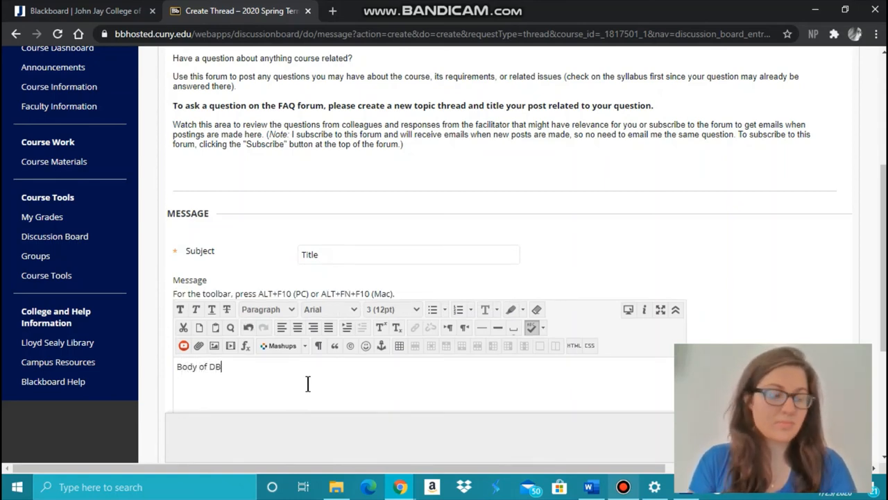
scroll("down", 3)
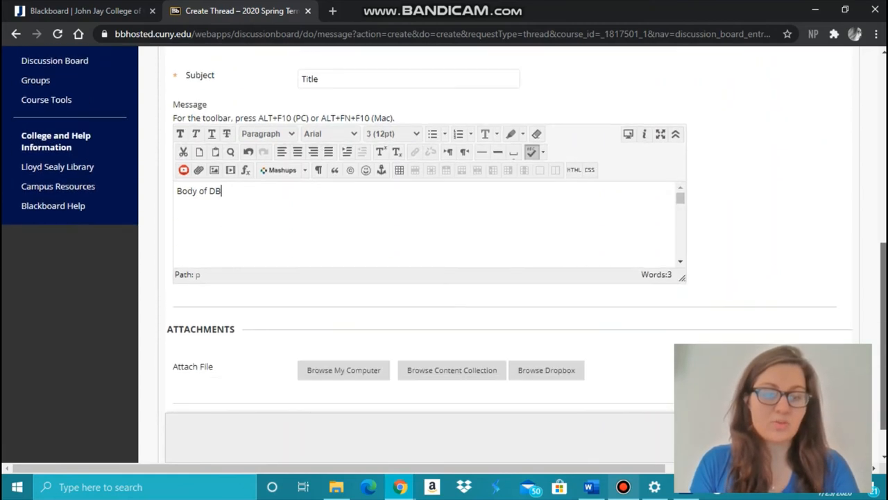
scroll("down", 3)
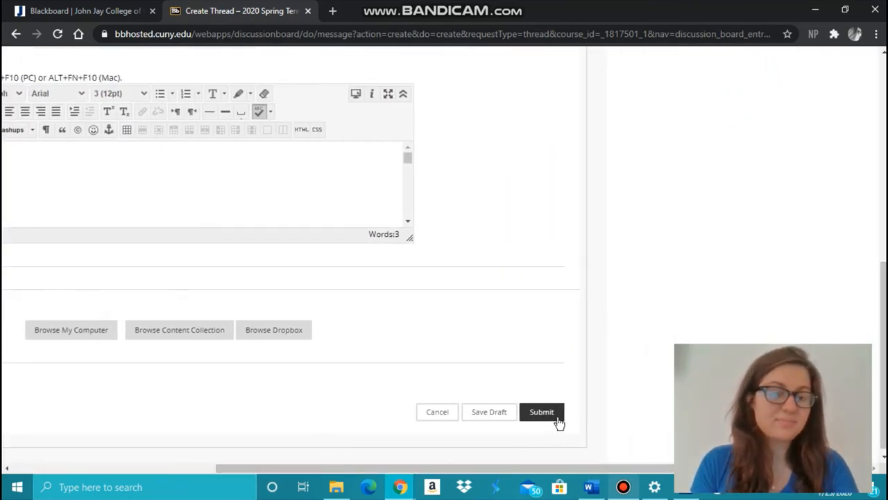
Step: Return to the FAQ Forum and open the APA Citation in Posts thread
left_click(541, 412)
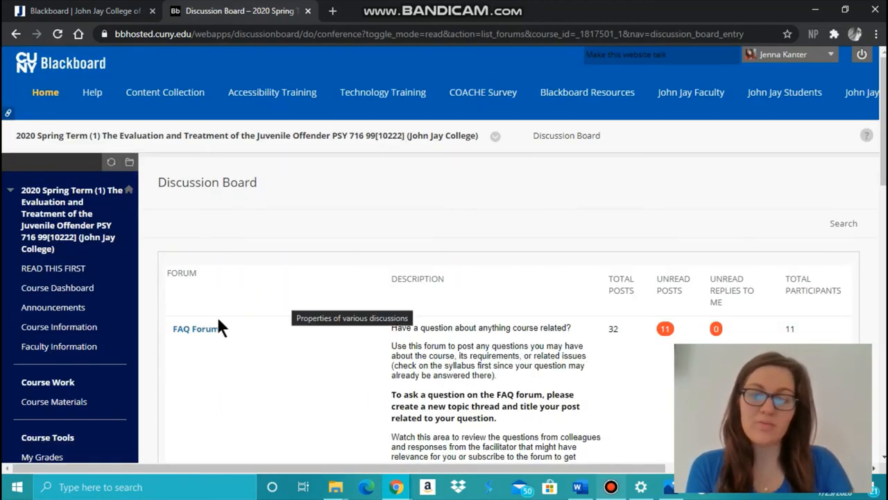
left_click(193, 329)
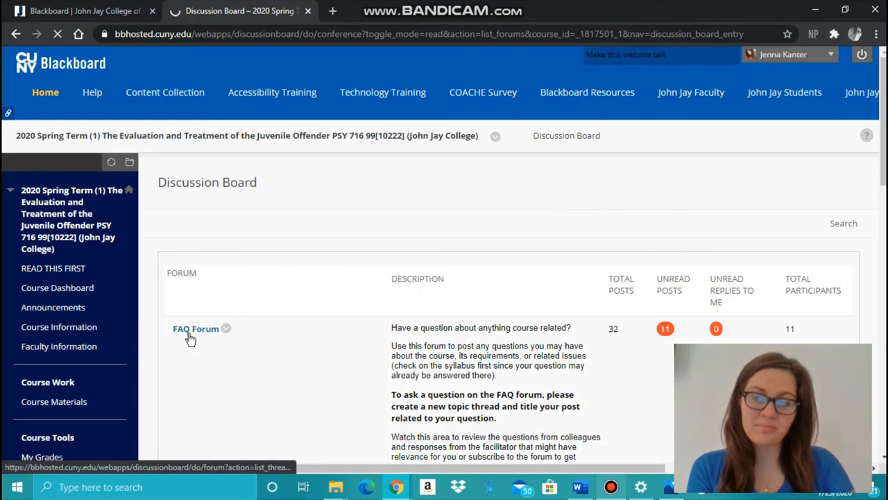
left_click(194, 327)
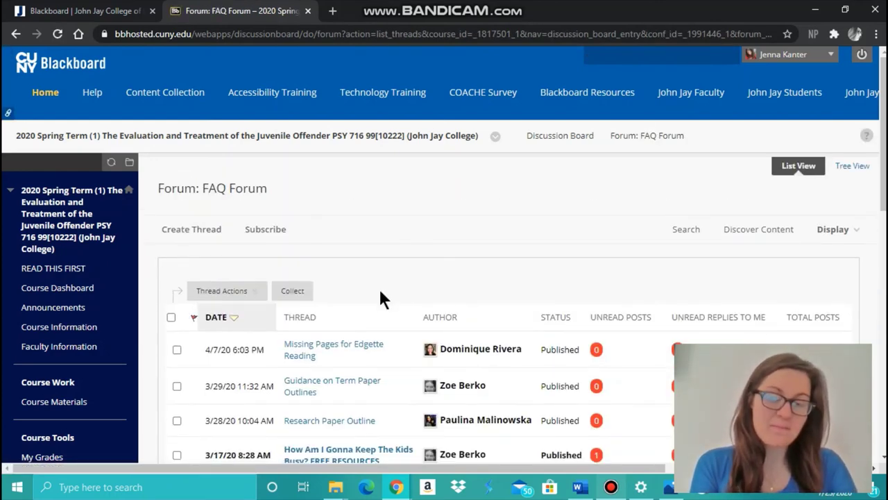
scroll("down", 3)
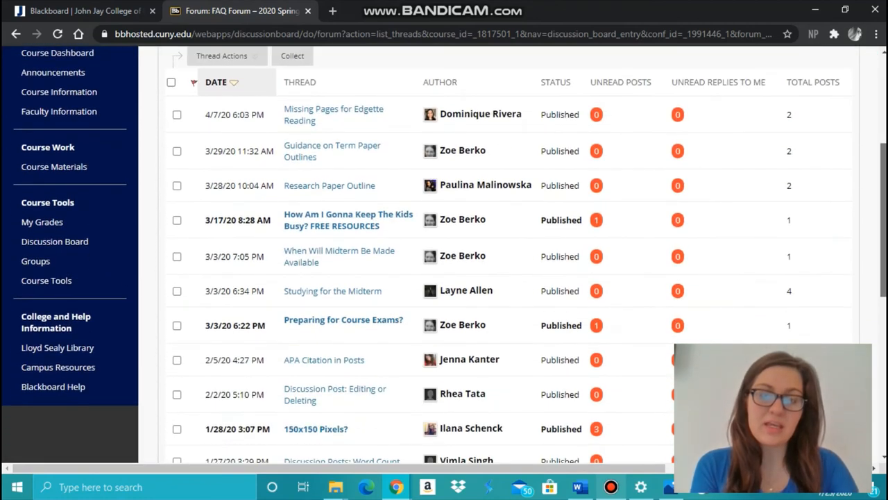
scroll("down", 3)
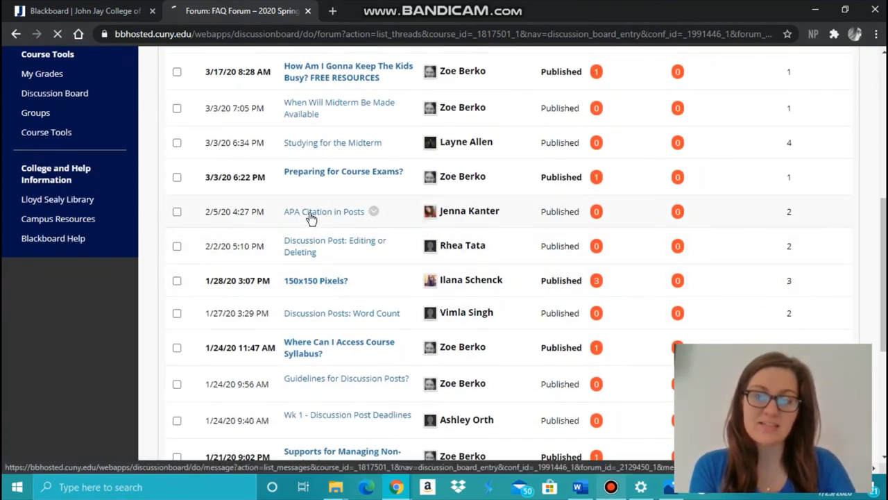
left_click(324, 210)
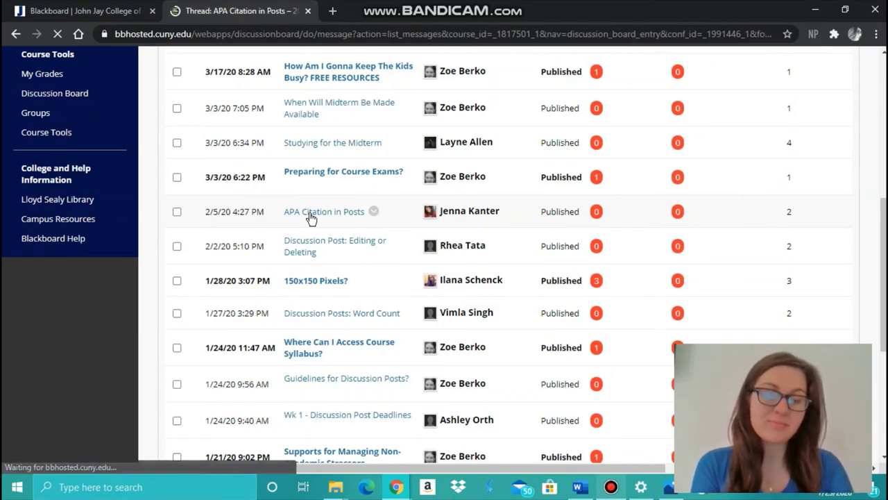
left_click(324, 211)
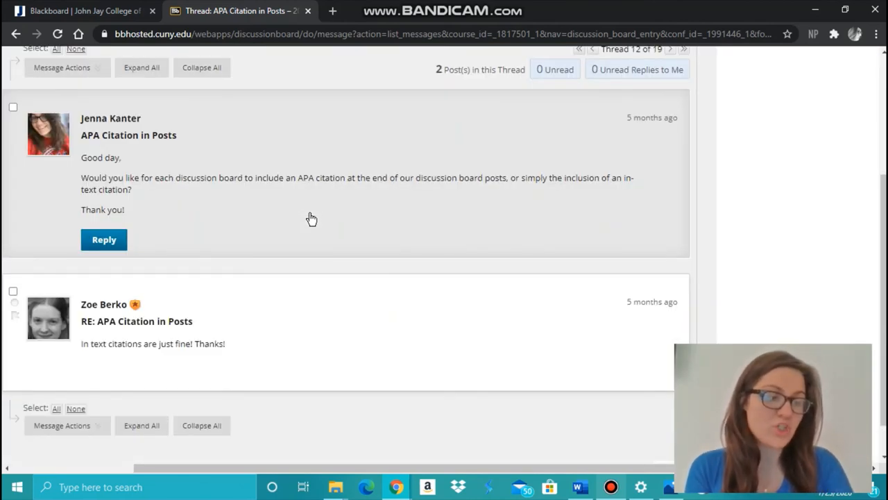
mouse_move(97, 243)
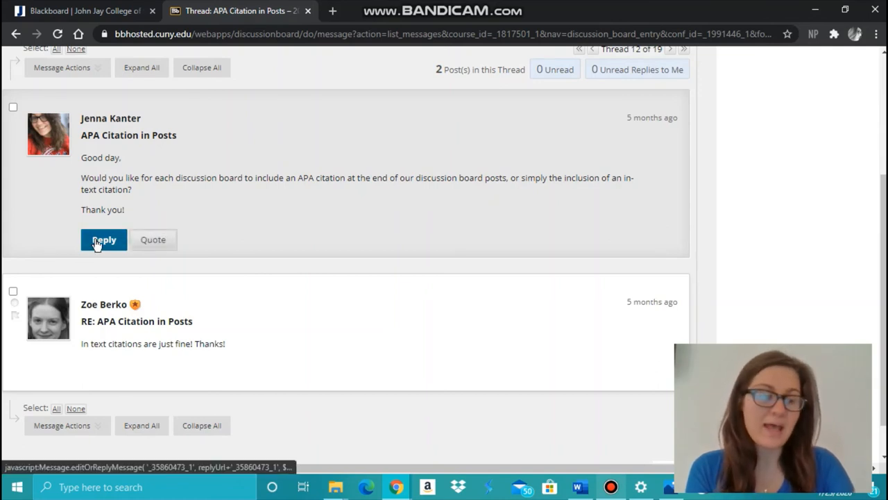
Step: Reply to the thread's first post and submit the reply
left_click(104, 239)
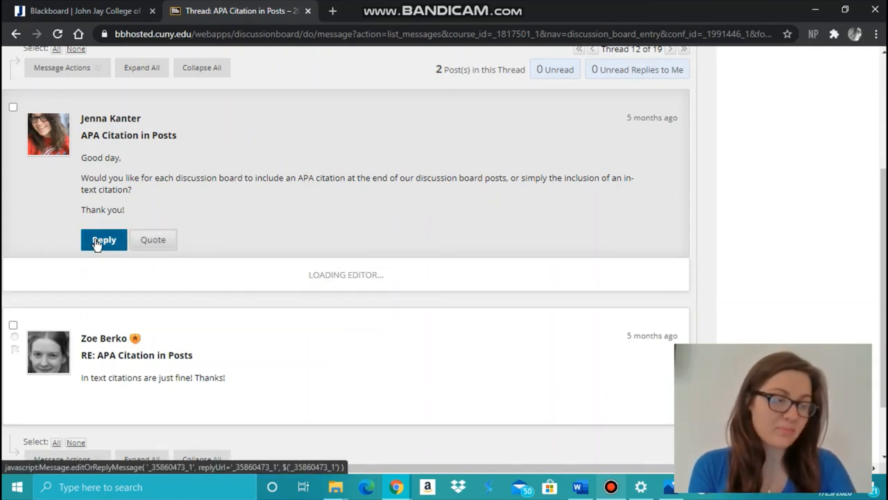
left_click(104, 239)
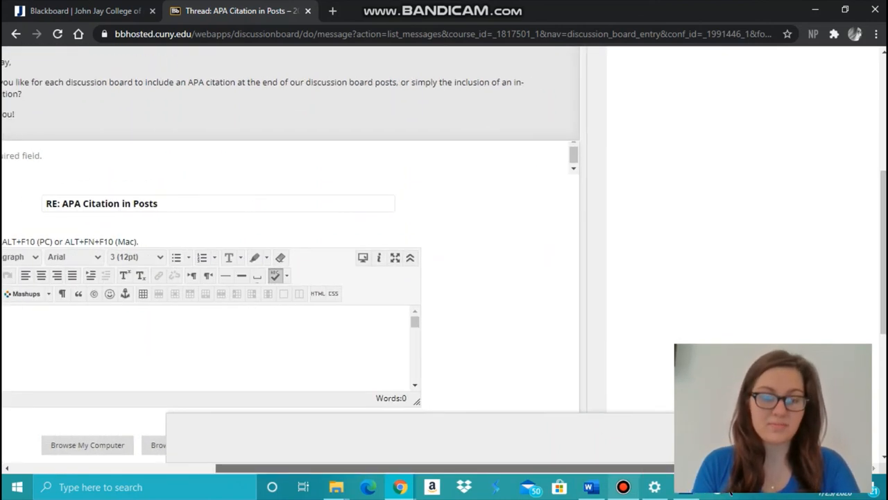
scroll("down", 3)
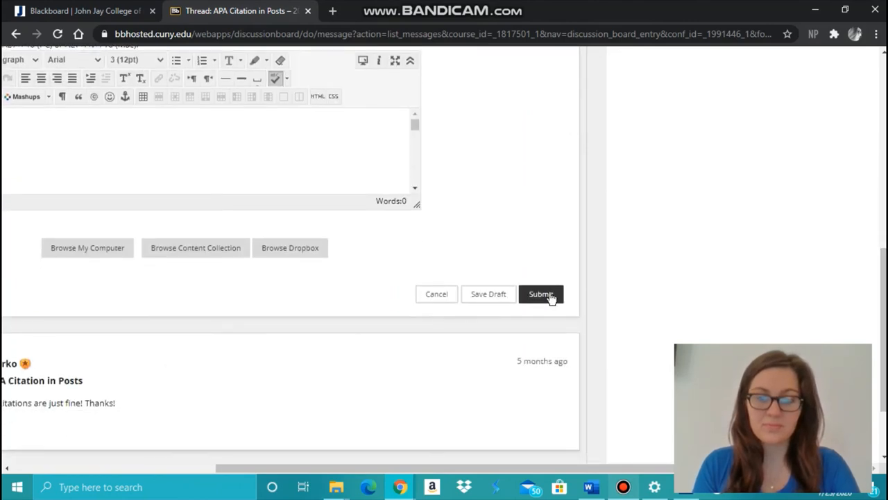
left_click(541, 294)
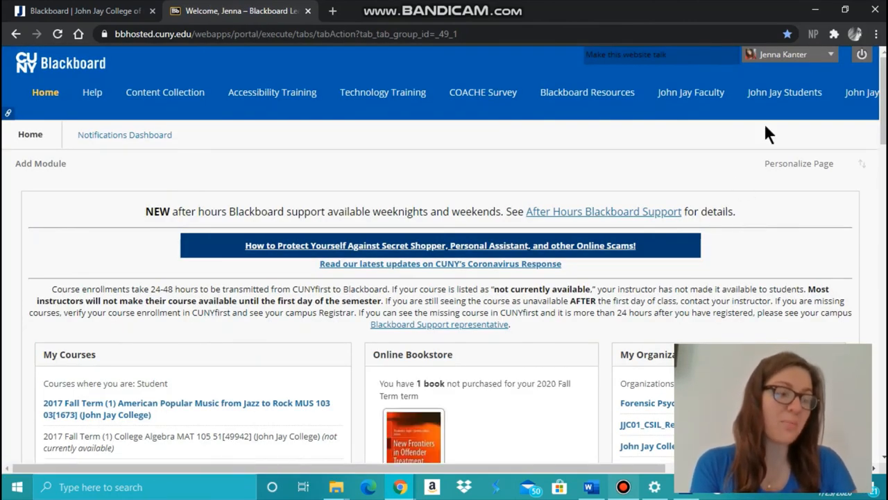
mouse_move(770, 83)
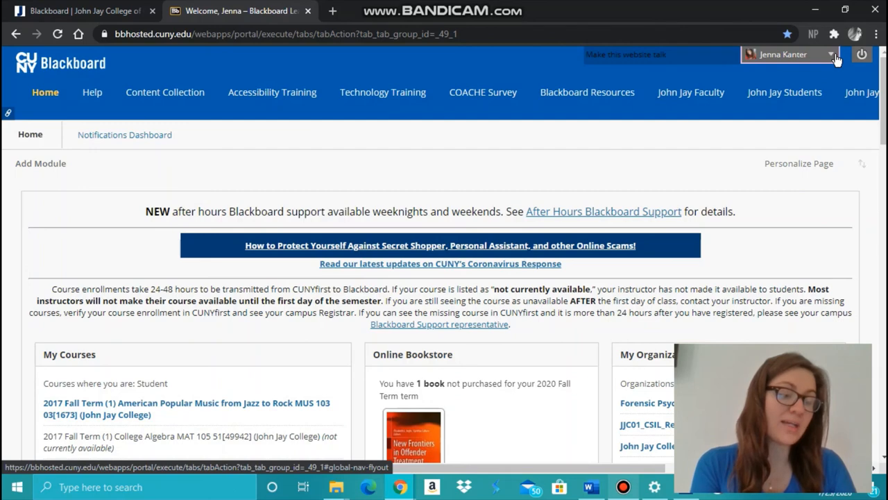
Step: Sign out of the Blackboard account via the logout icon after checking the account menu
left_click(833, 54)
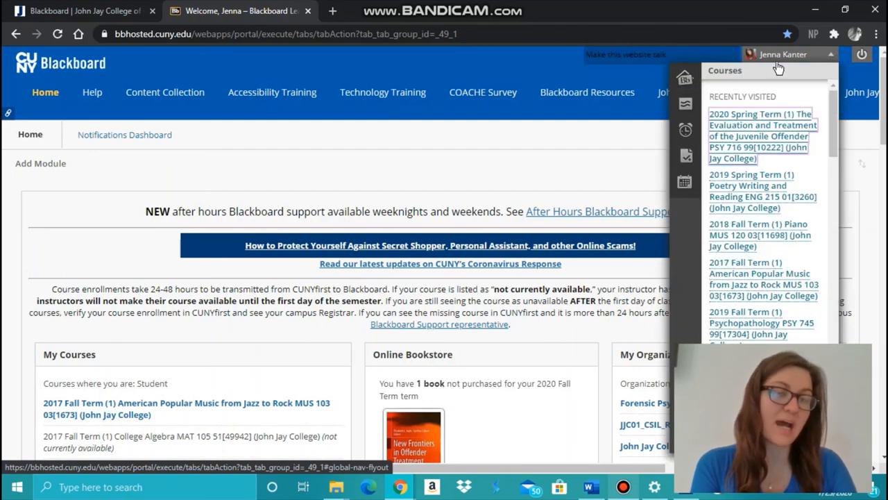
mouse_move(681, 164)
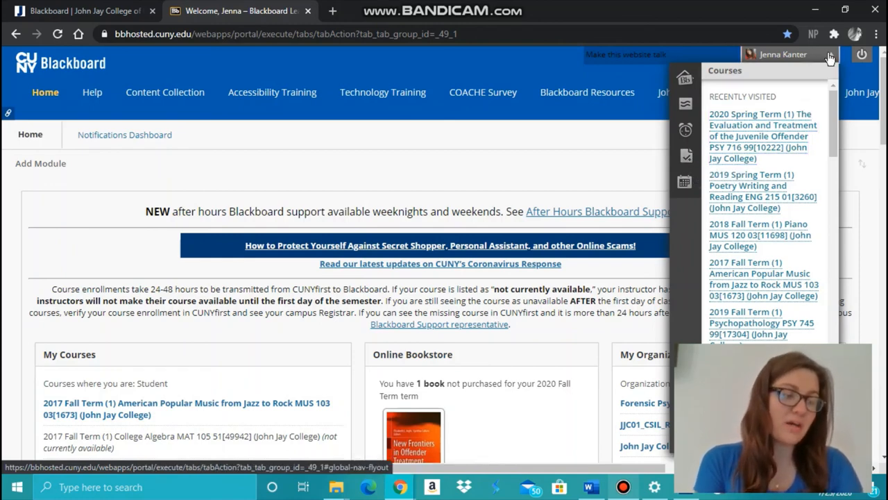
left_click(830, 54)
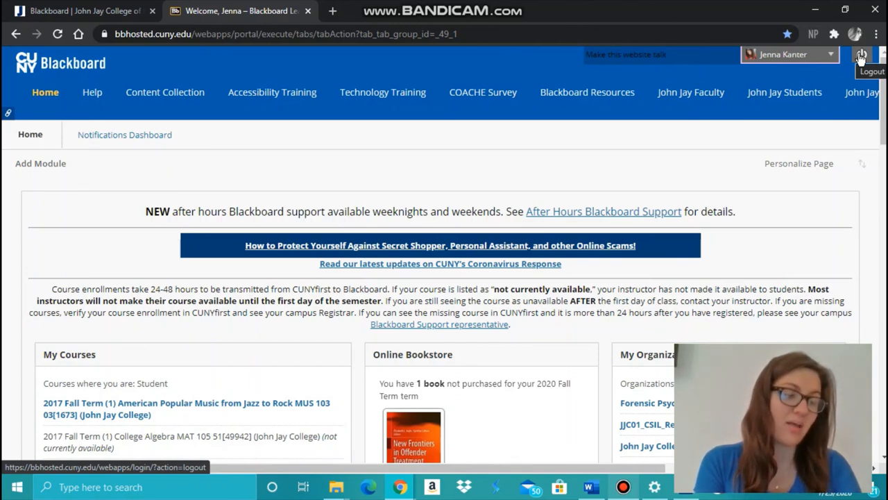
left_click(860, 54)
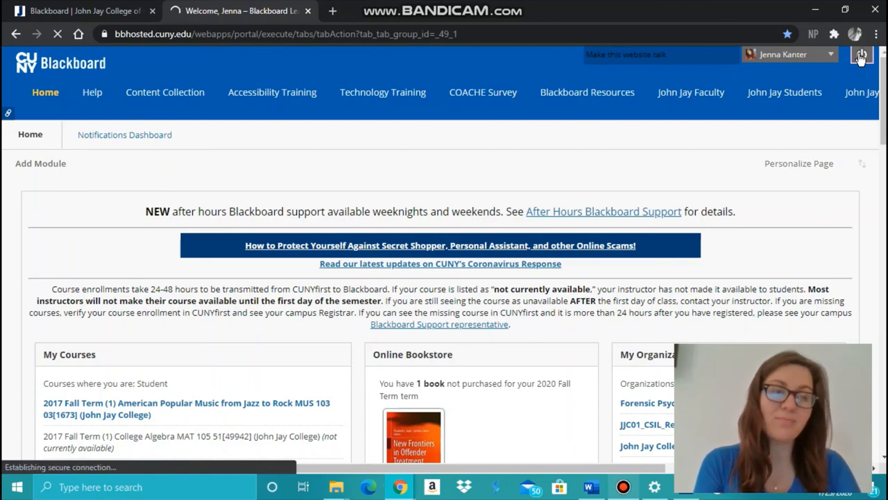
left_click(865, 55)
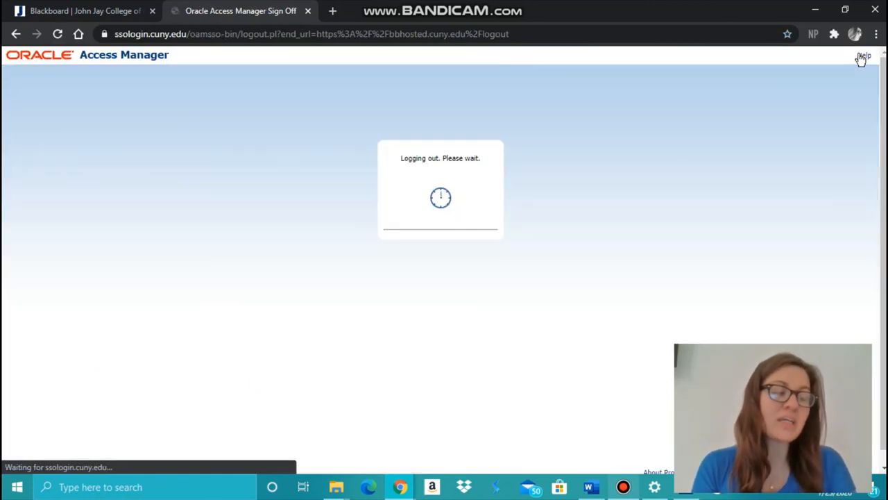